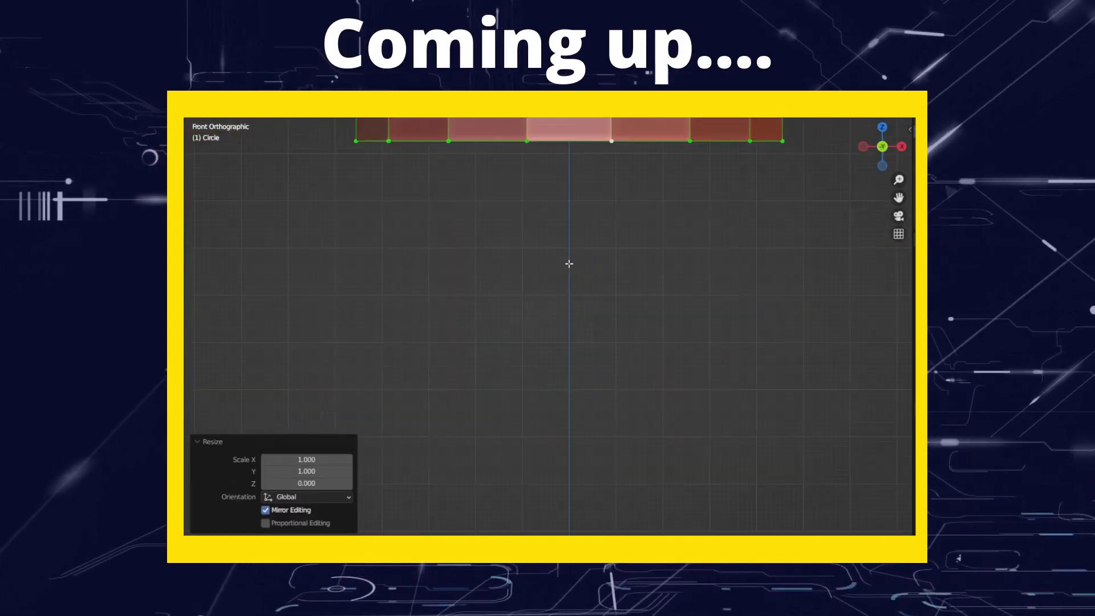
# Step: Leave Edit Mode on the nacelle and orbit to view its other side
pyautogui.press('Tab')
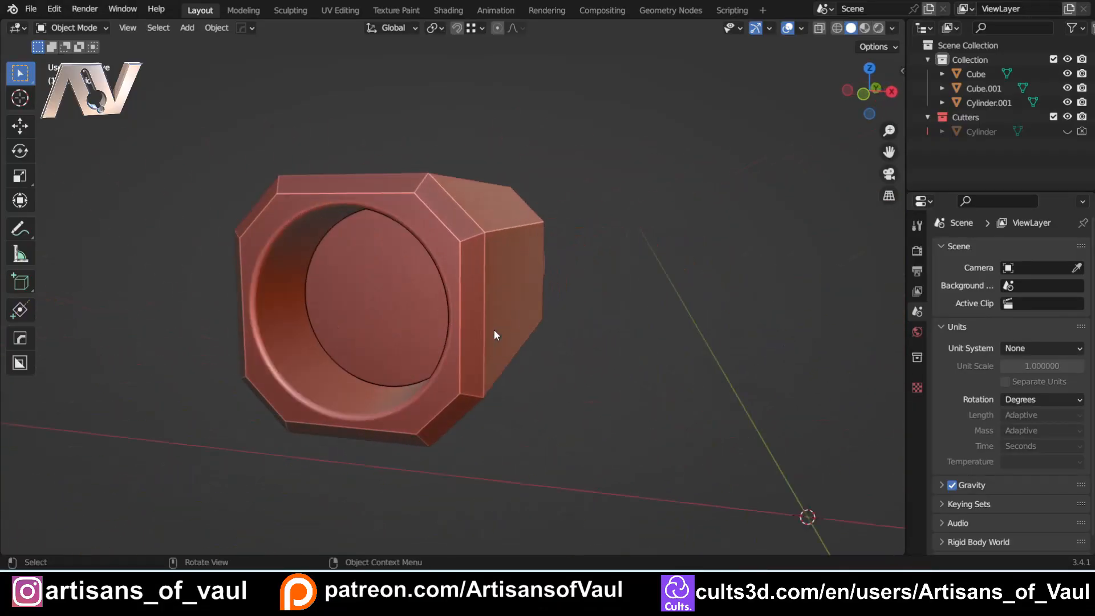
pyautogui.moveTo(493, 335); pyautogui.dragTo(447, 425)
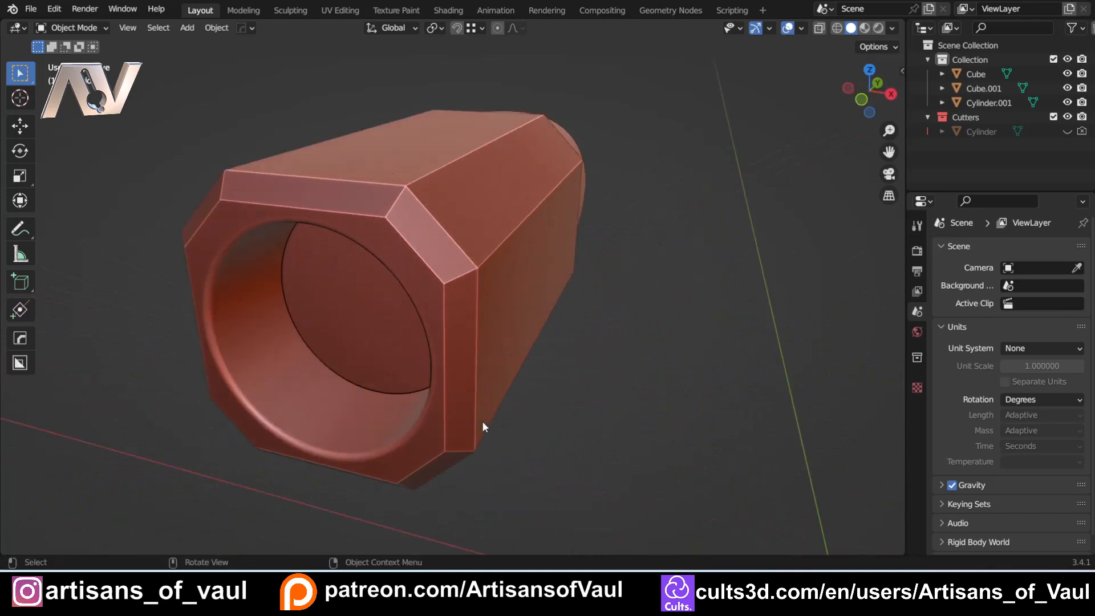
pyautogui.moveTo(558, 429)
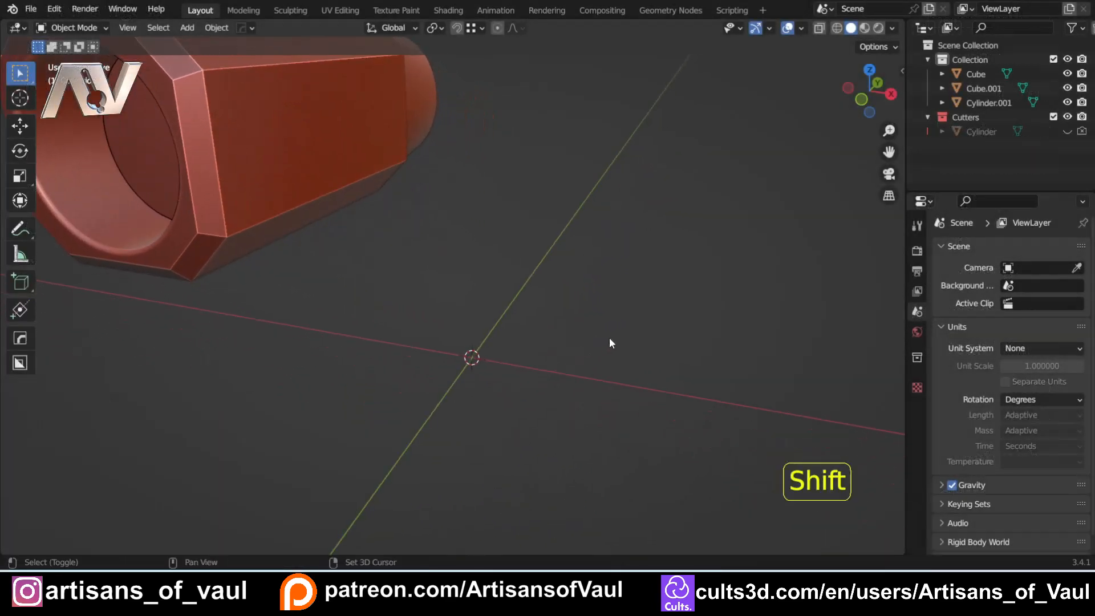
# Step: Add a 32-vertex circle at the world origin, scale it up and enter Edit Mode
pyautogui.press('shift+a')
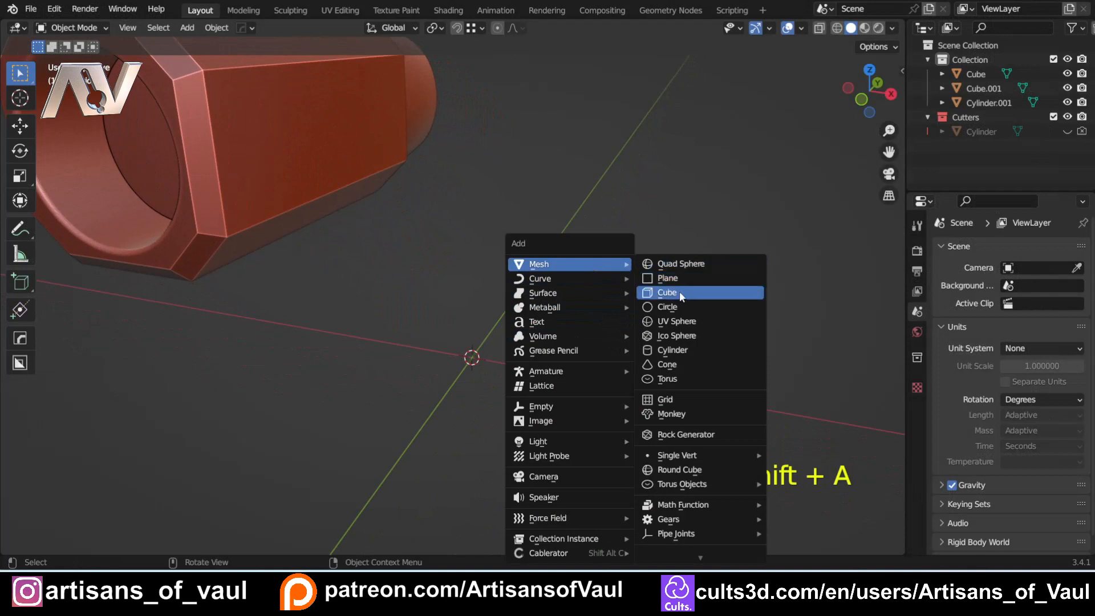
pyautogui.click(667, 307)
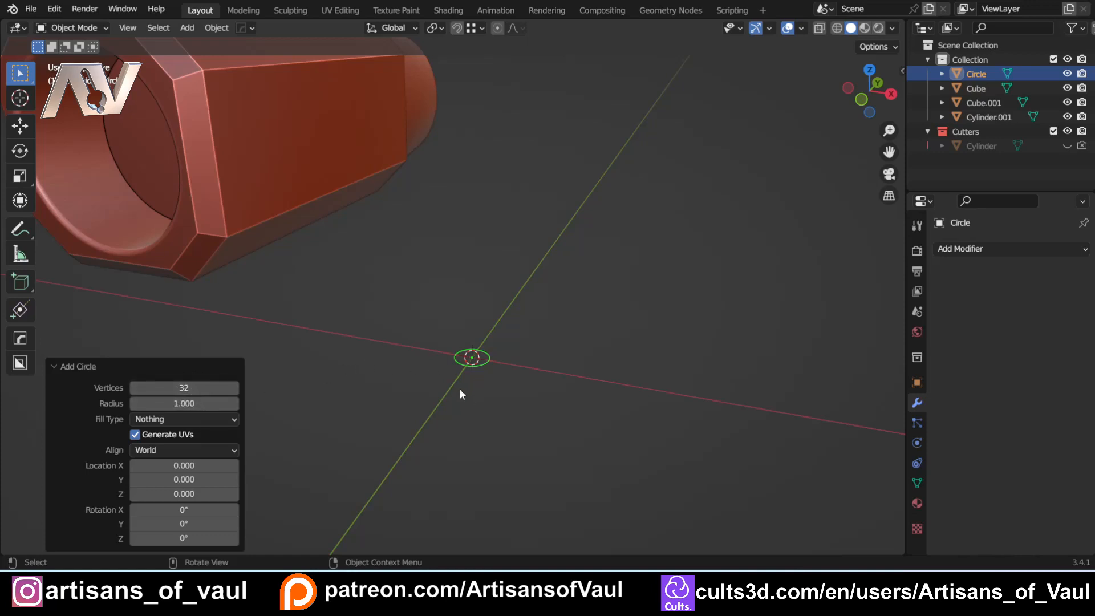
pyautogui.press('s')
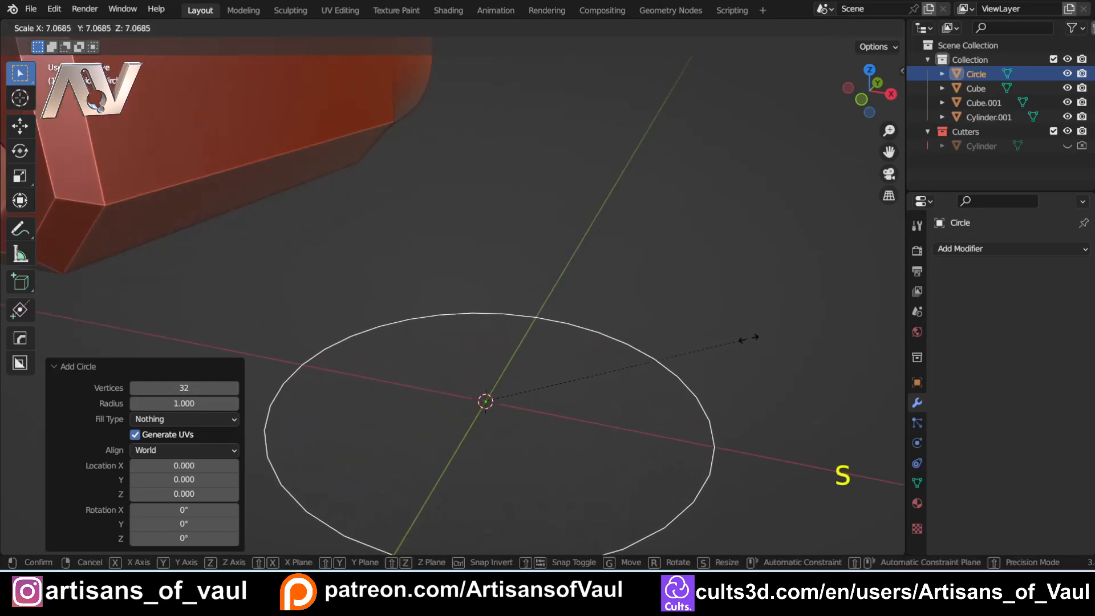
pyautogui.press('Tab')
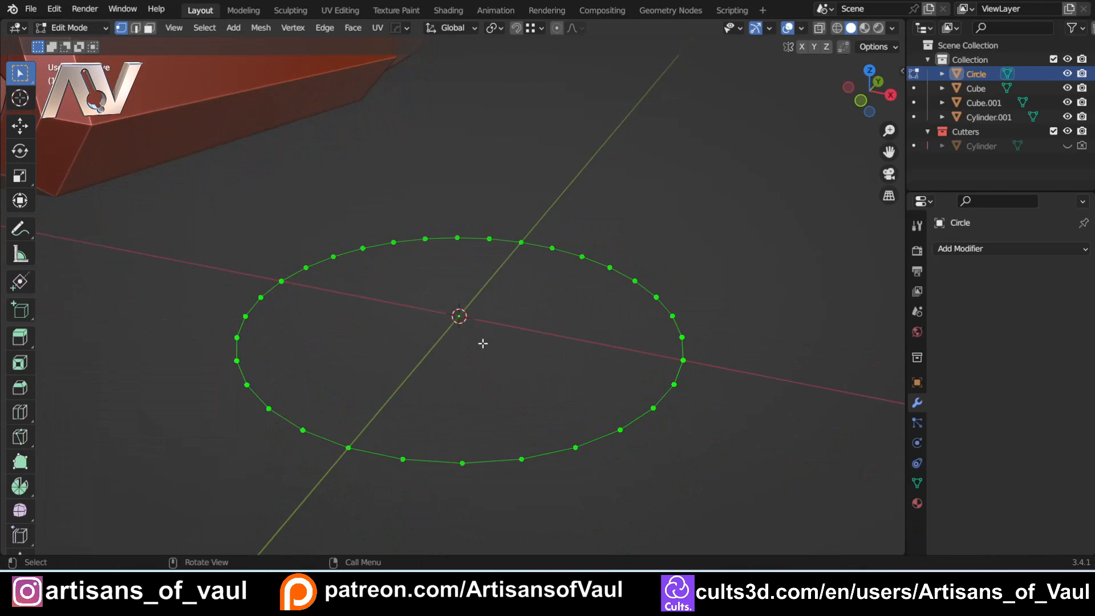
pyautogui.moveTo(417, 217)
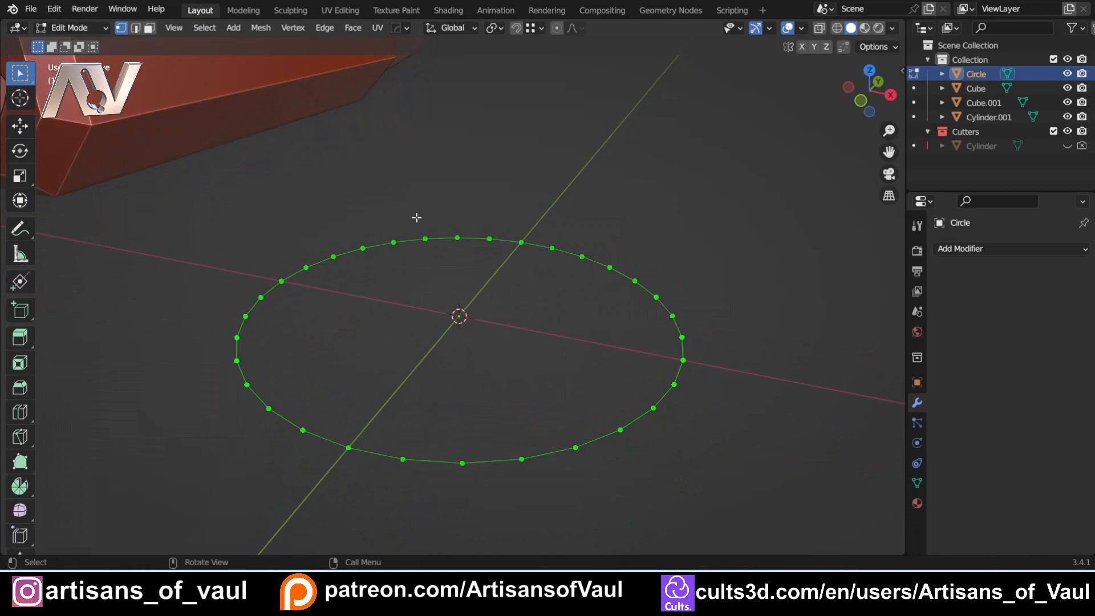
pyautogui.moveTo(350, 208)
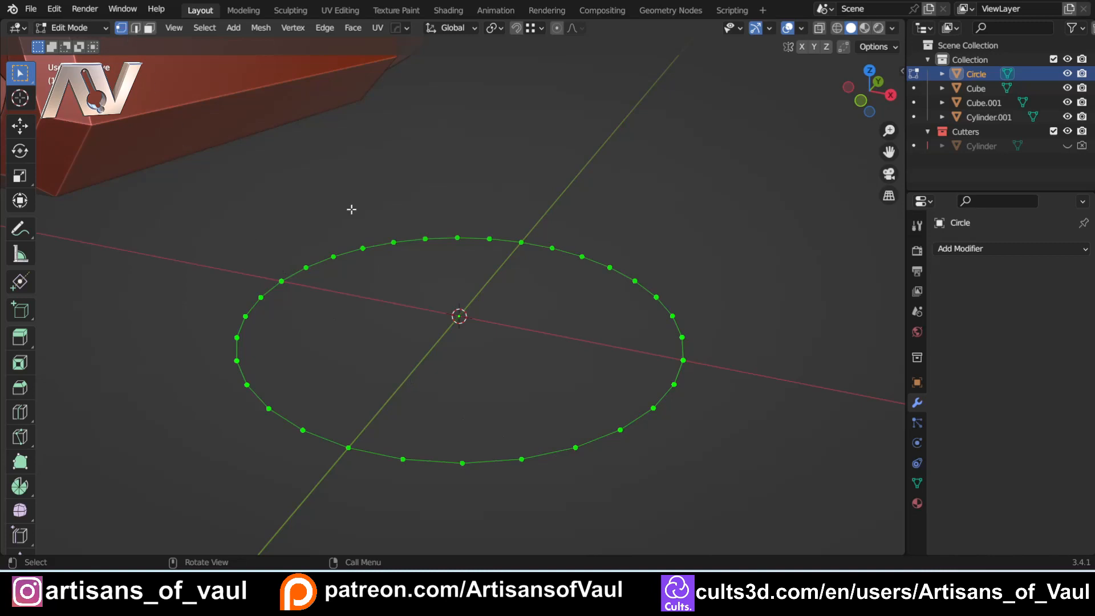
# Step: Fill the circle into a disc and inset it to a small inner ring of vertices
pyautogui.press('f')
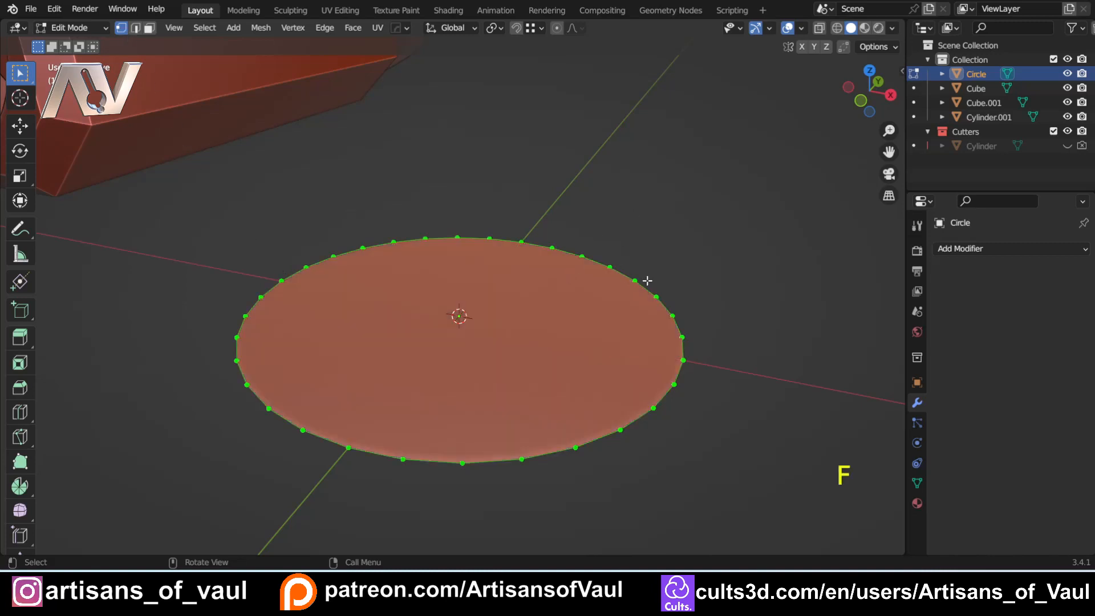
pyautogui.press('i')
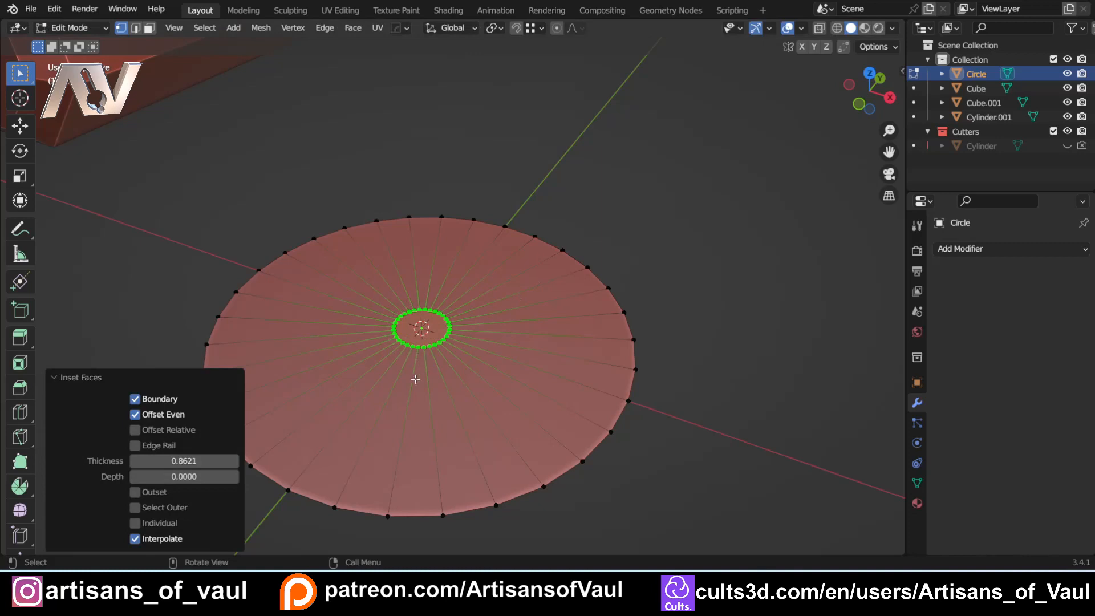
pyautogui.moveTo(434, 377); pyautogui.dragTo(433, 286)
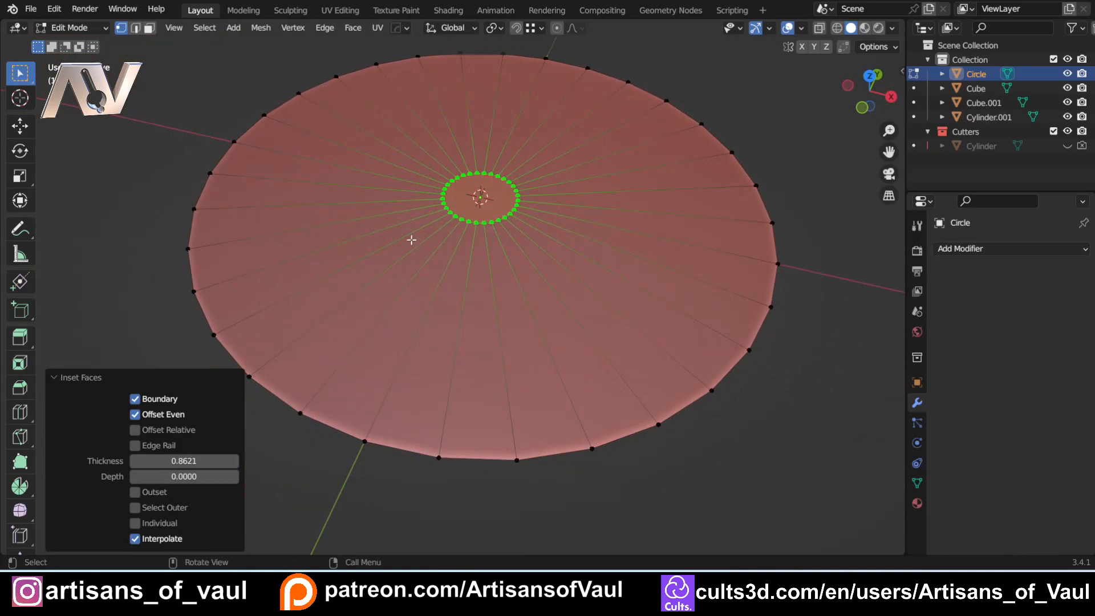
pyautogui.moveTo(455, 402)
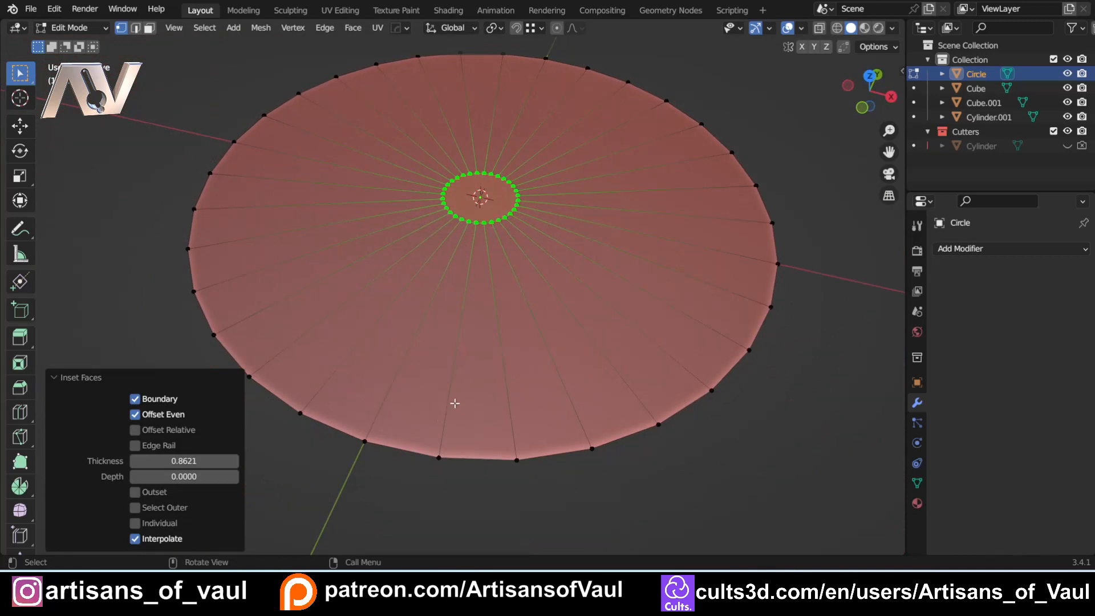
pyautogui.press('Shift')
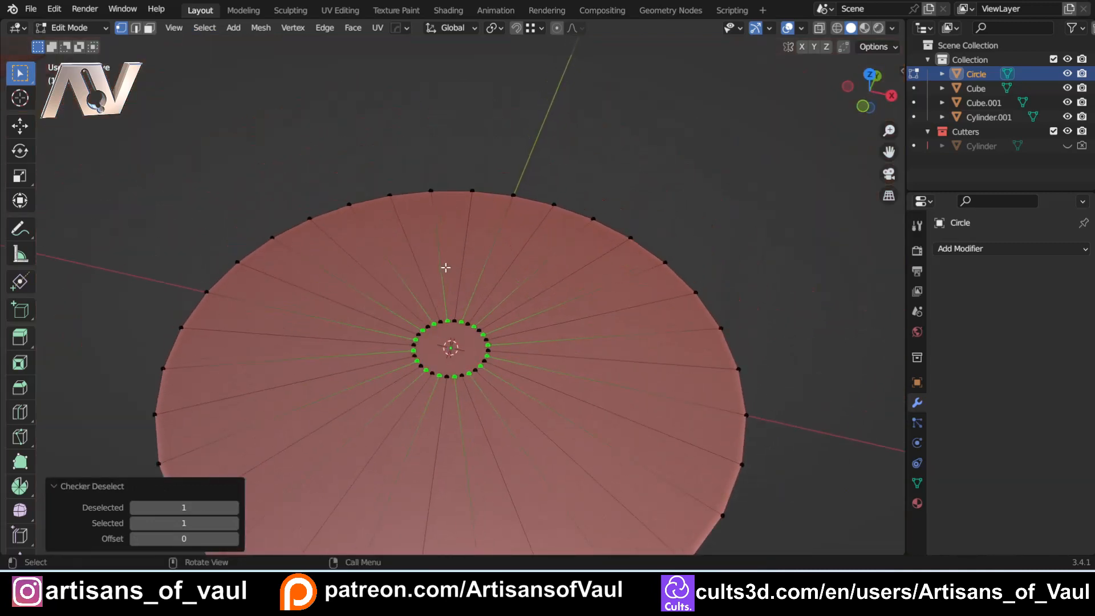
# Step: Rotate alternate inner-ring vertices by exactly 360/32 degrees, twisting the spokes
pyautogui.click(802, 28)
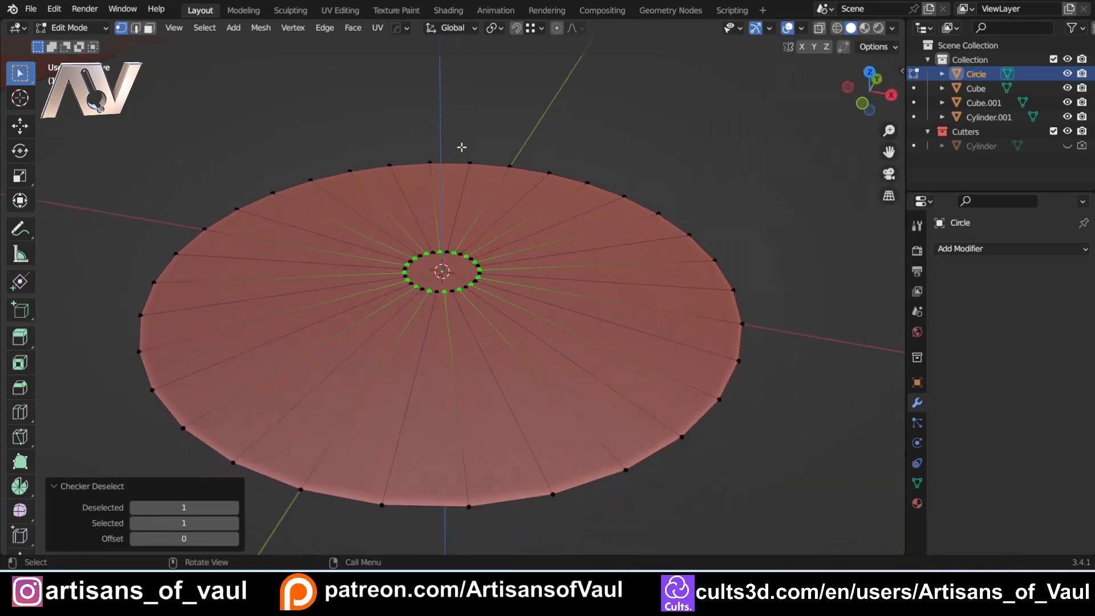
pyautogui.press('r')
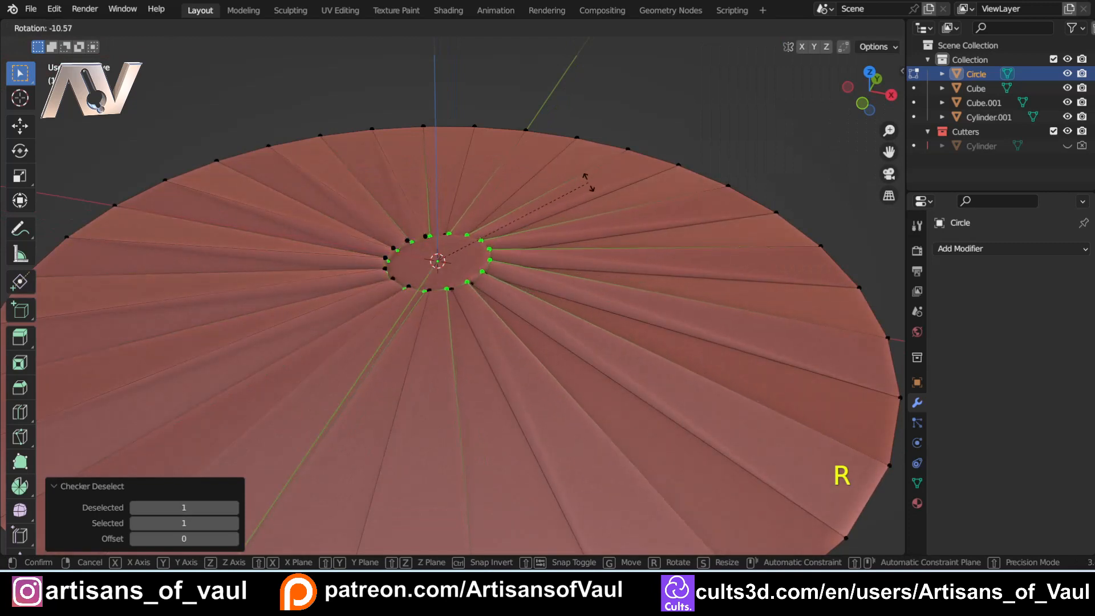
pyautogui.moveTo(589, 195)
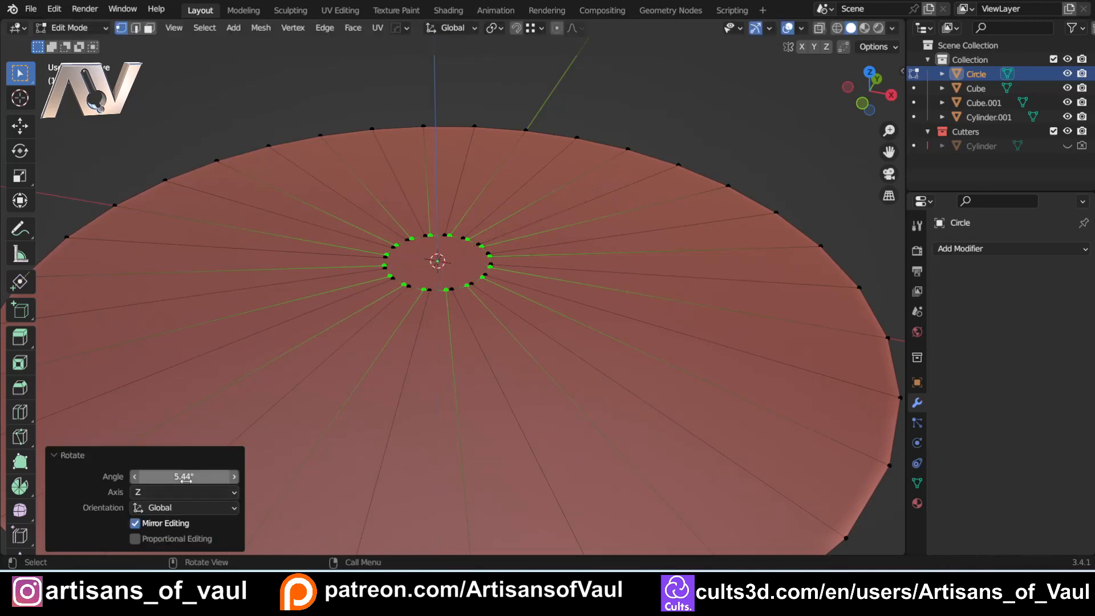
pyautogui.click(67, 455)
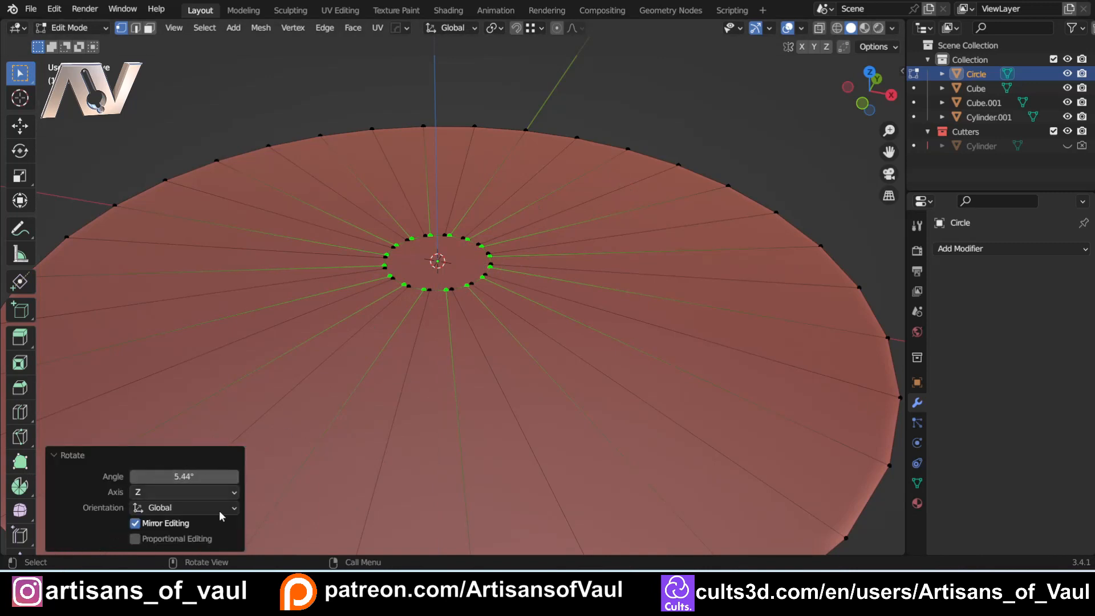
pyautogui.doubleClick(184, 476)
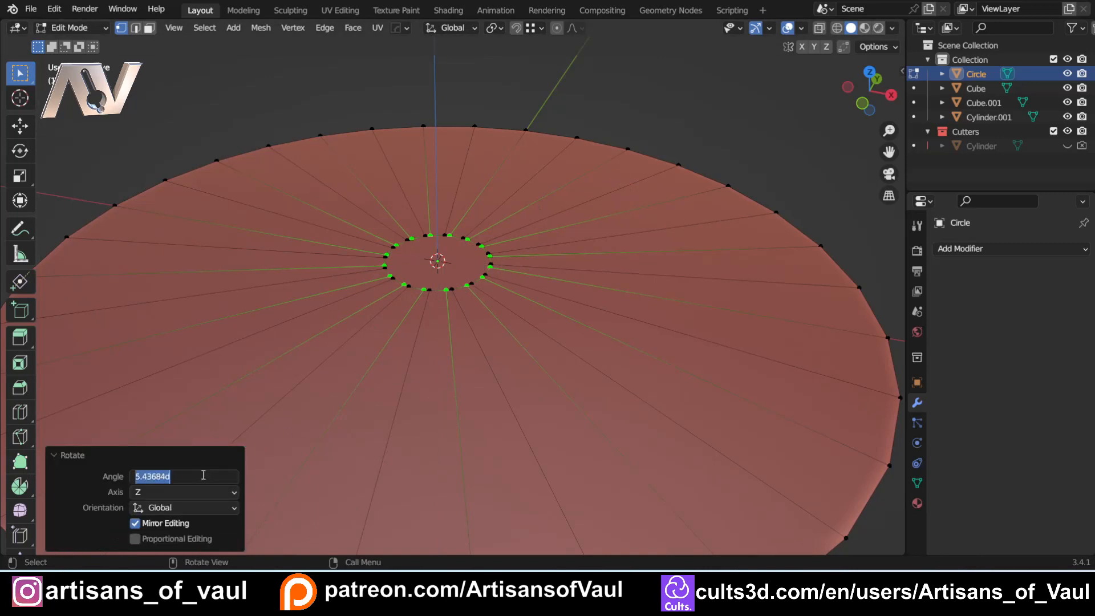
pyautogui.write('360/32')
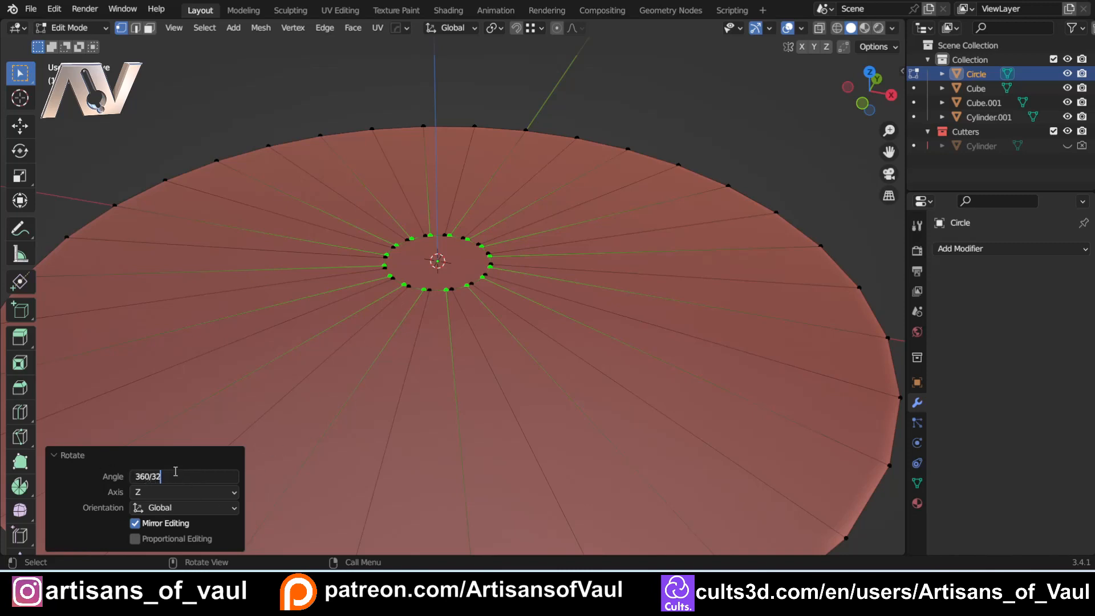
pyautogui.press('Return')
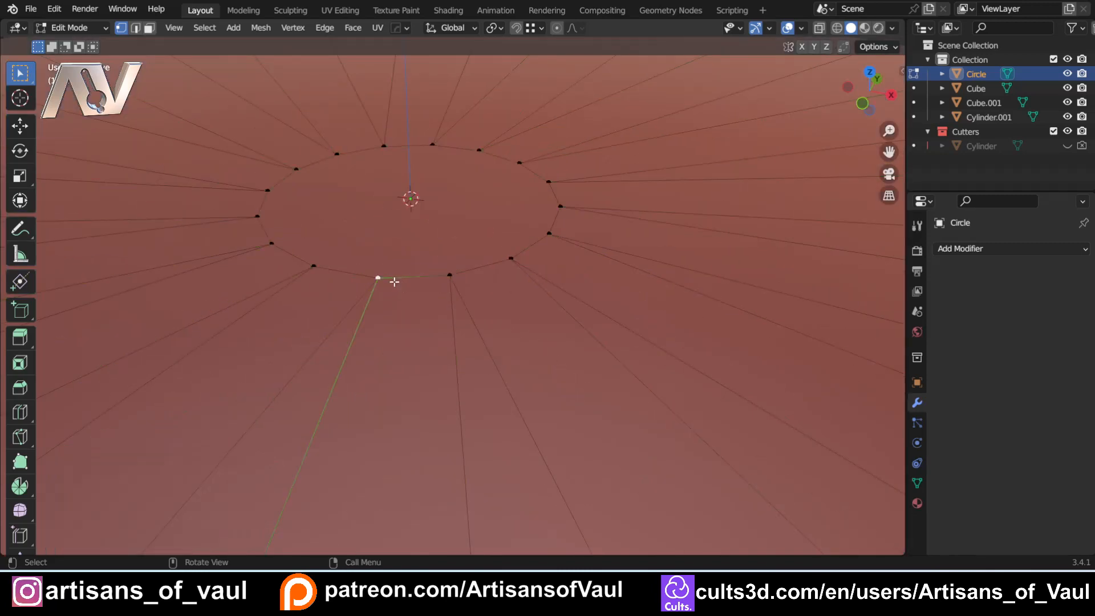
pyautogui.press('g')
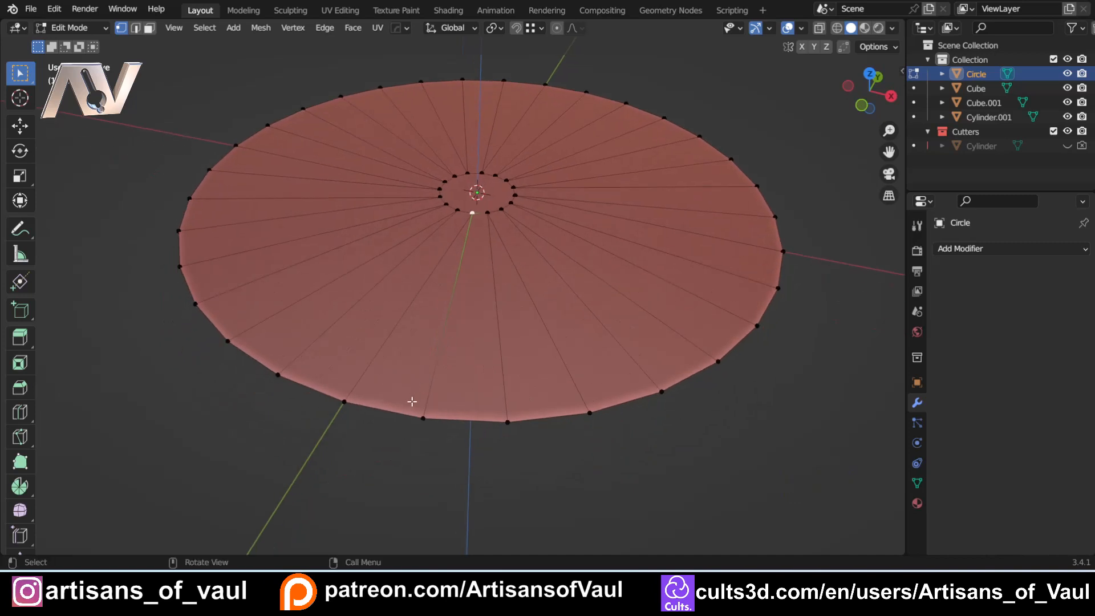
pyautogui.moveTo(412, 419)
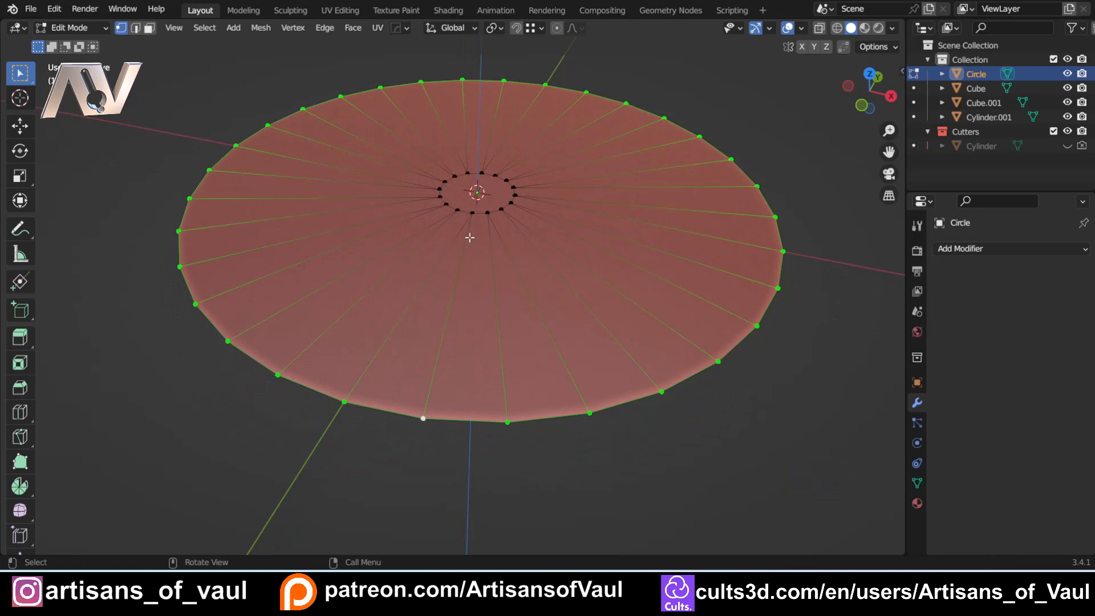
# Step: Checker-deselect the outer rim and rotate the remaining vertices about 11.3° around Z
pyautogui.click(204, 28)
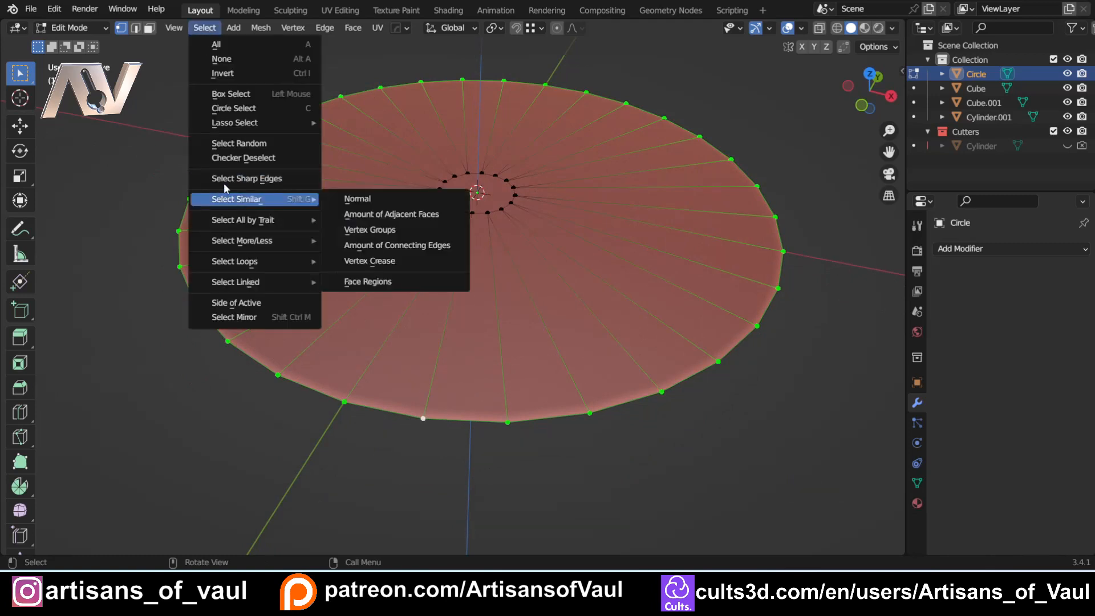
pyautogui.click(246, 157)
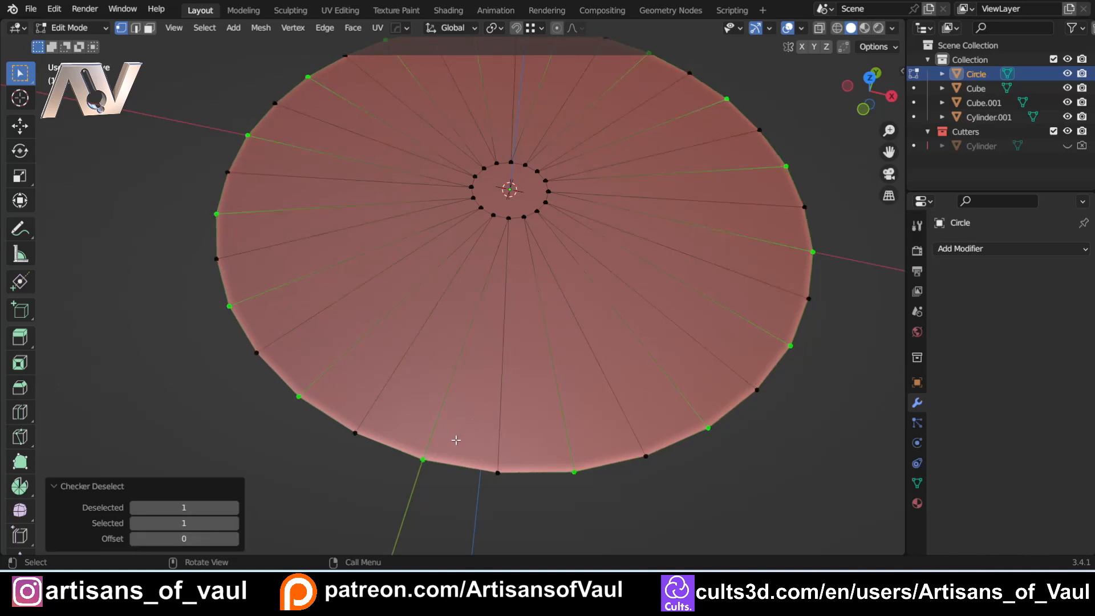
pyautogui.press('r')
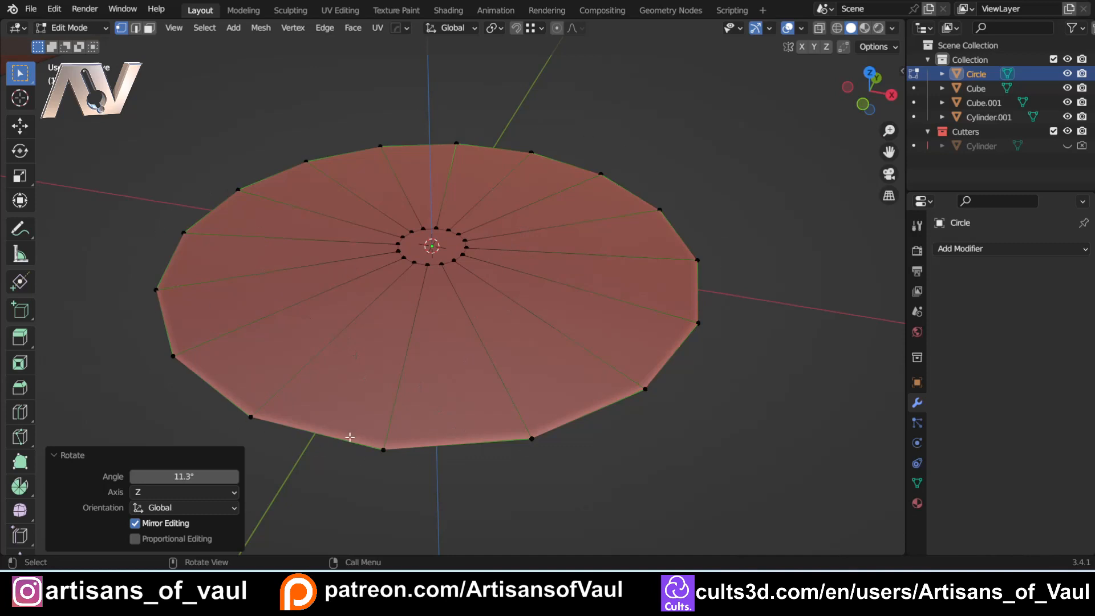
pyautogui.moveTo(415, 455)
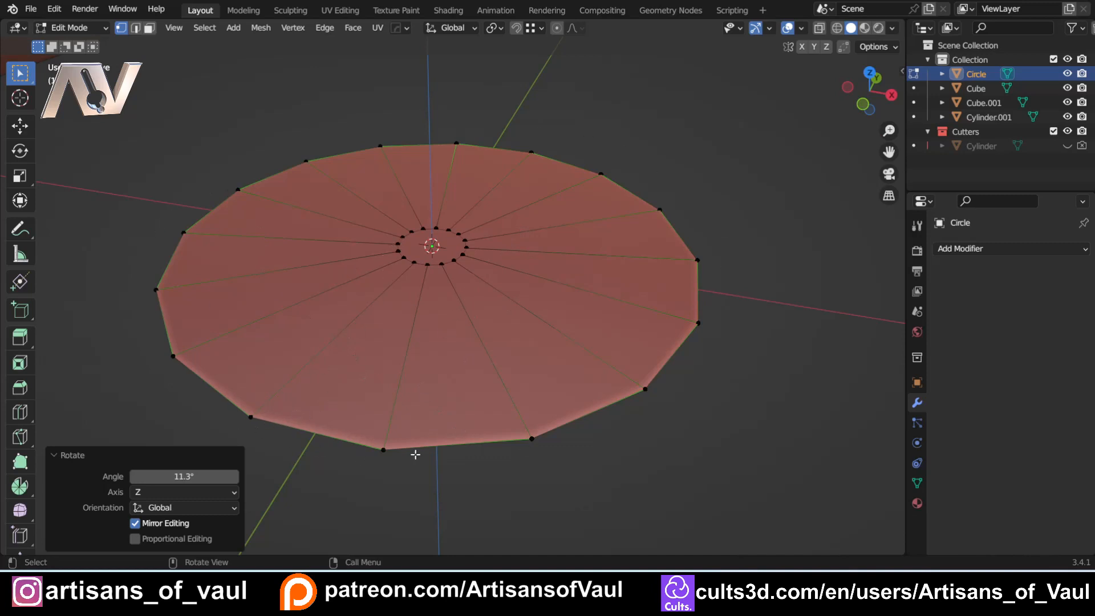
pyautogui.moveTo(366, 403)
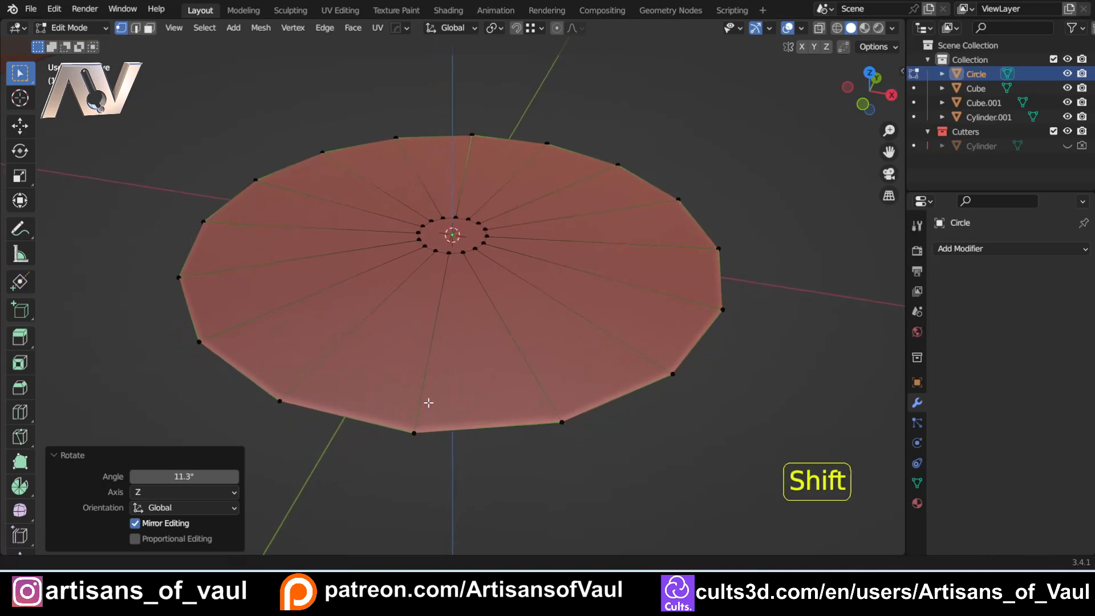
# Step: Raise alternate outer-rim vertices about 0.93 units on Z to form zig-zag blades
pyautogui.press('g')
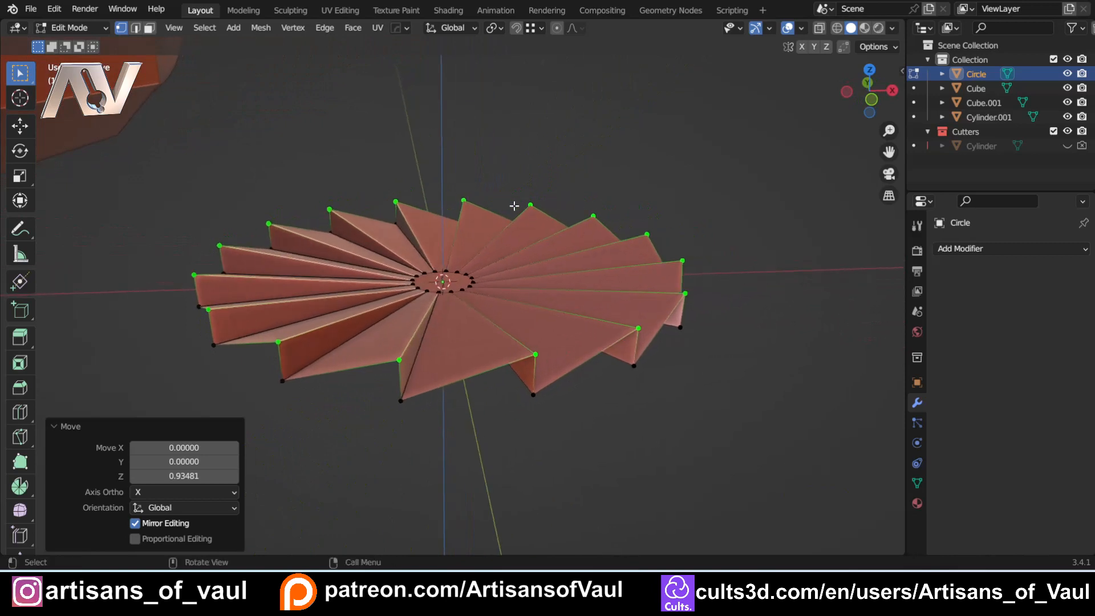
pyautogui.moveTo(379, 416)
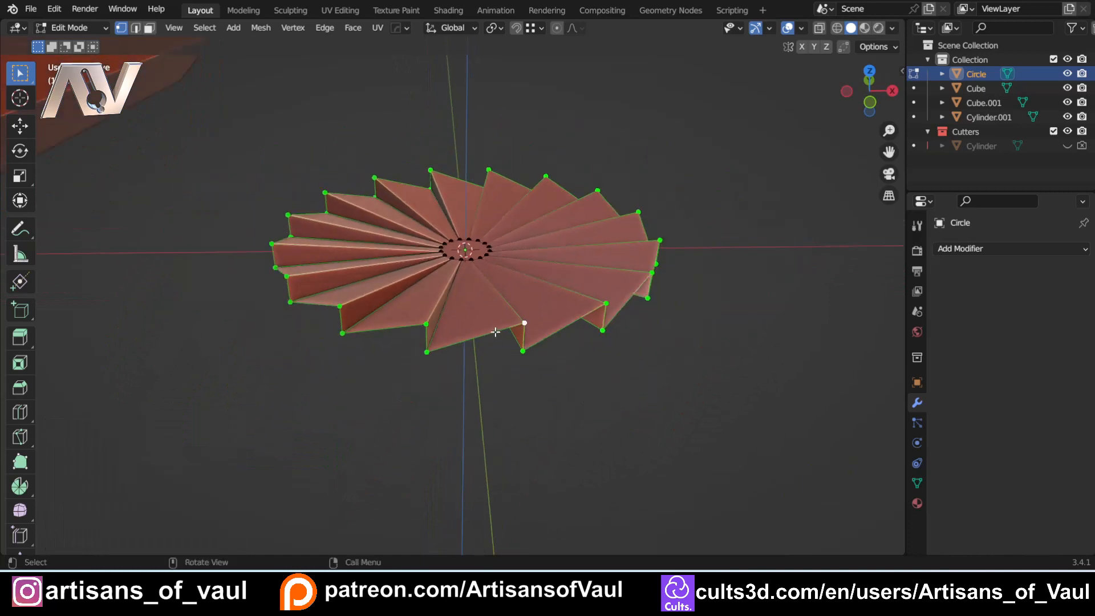
# Step: Extrude the outer edges downward into a wall and scale its bottom edges flat on Z
pyautogui.press('e')
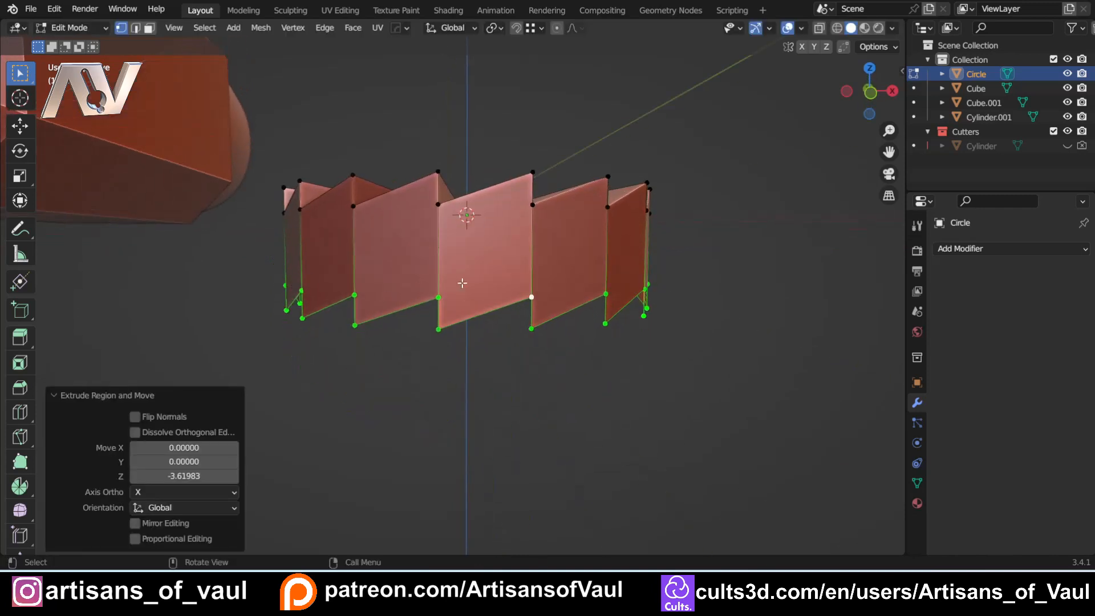
pyautogui.press('s')
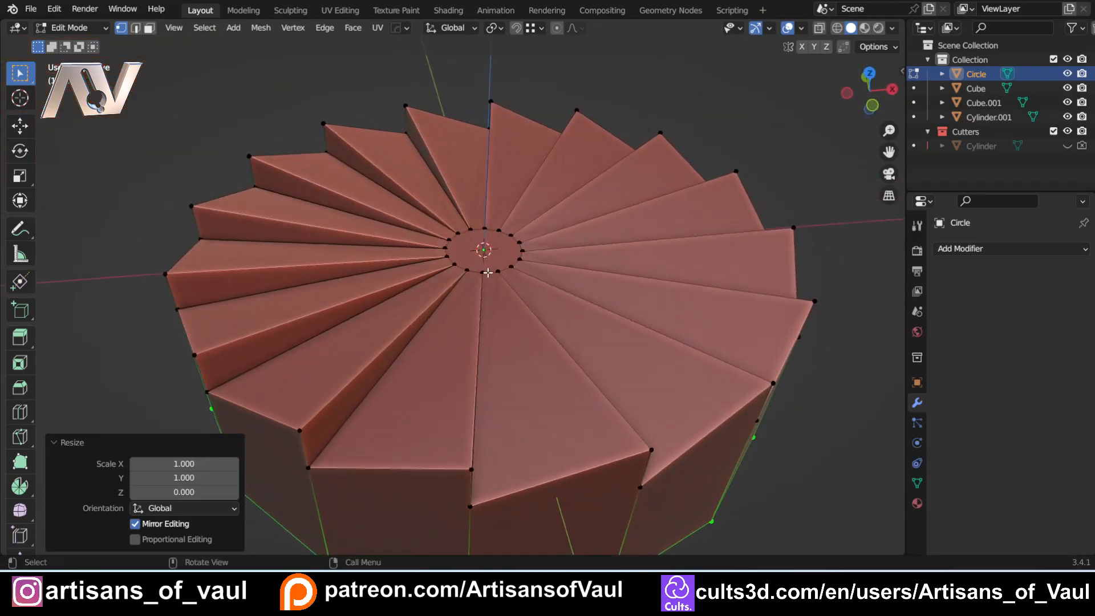
pyautogui.press('g')
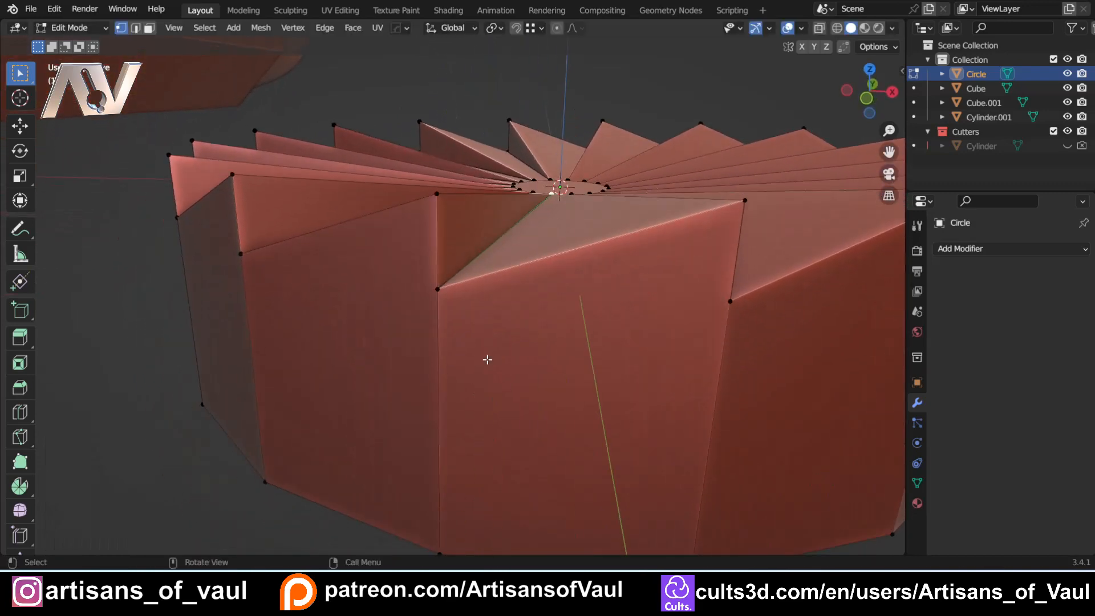
# Step: Try moving a wall corner point and undo it to restore the level base
pyautogui.press('Tab')
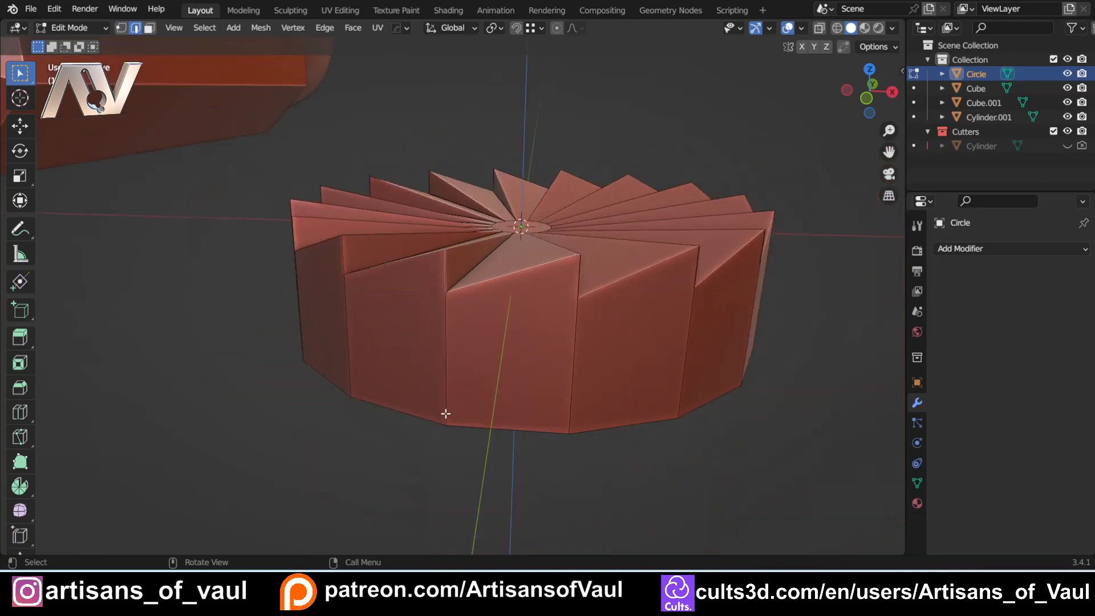
pyautogui.press('Tab')
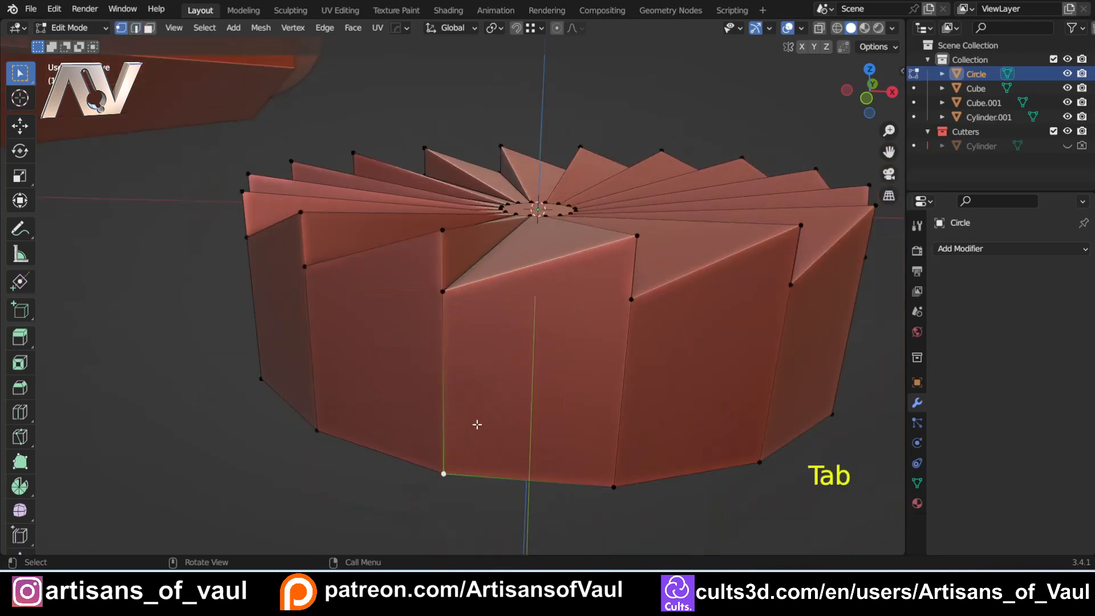
pyautogui.press('g')
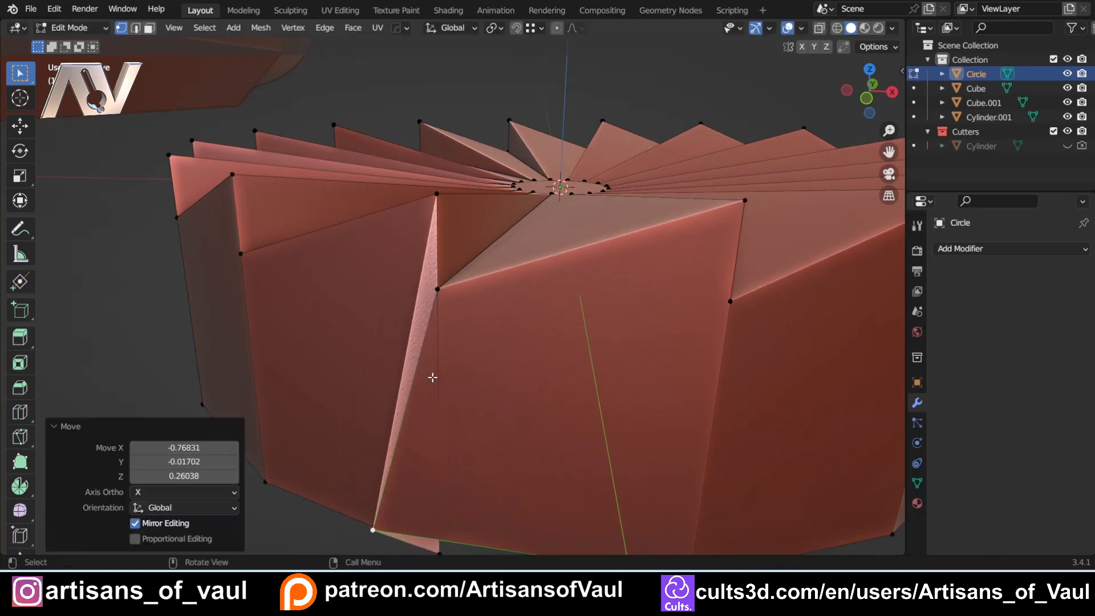
pyautogui.press('ctrl+z')
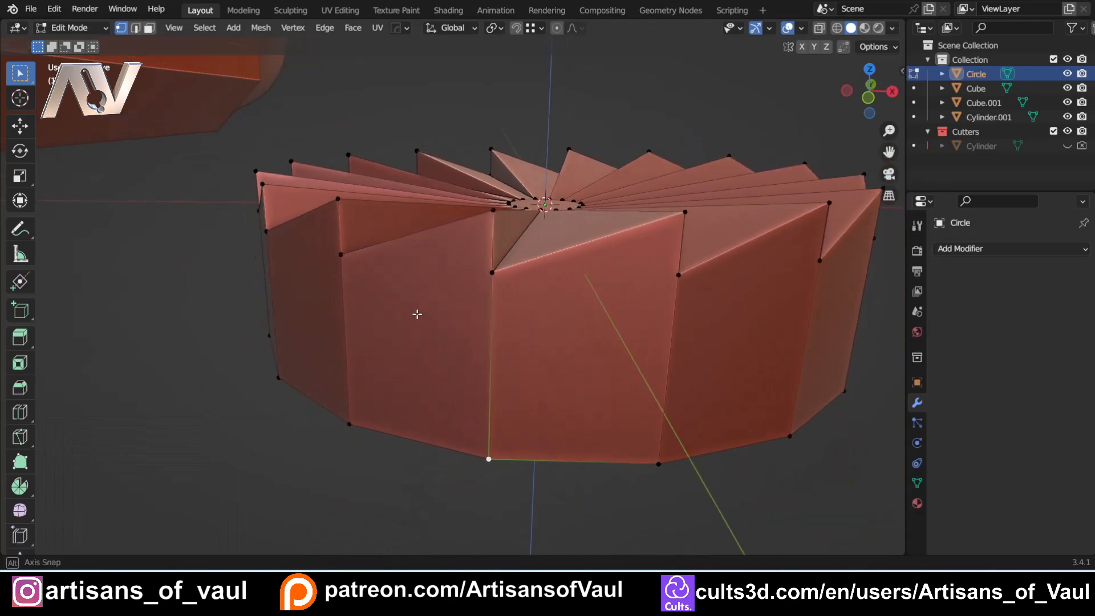
# Step: Cut a vertical edge down the outer wall from a blade's outer corner
pyautogui.press('Tab')
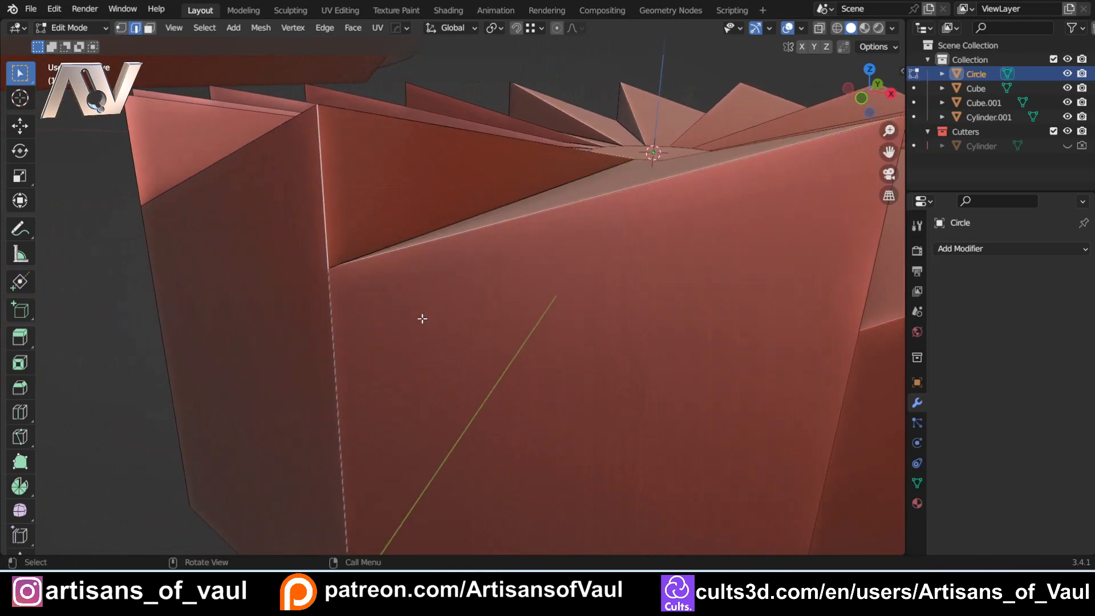
pyautogui.press('g')
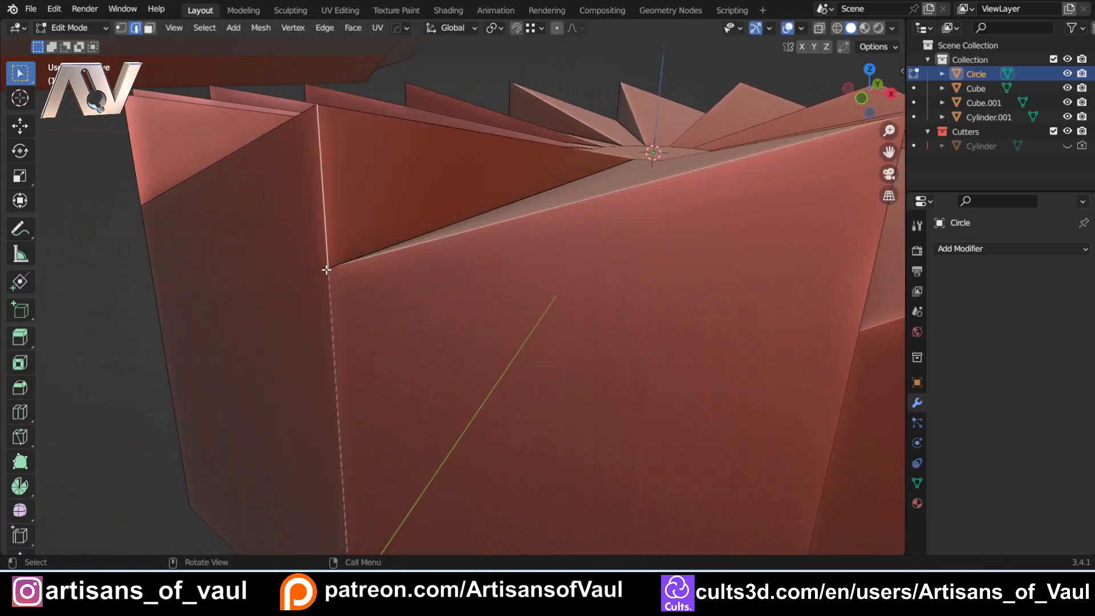
pyautogui.press('Tab')
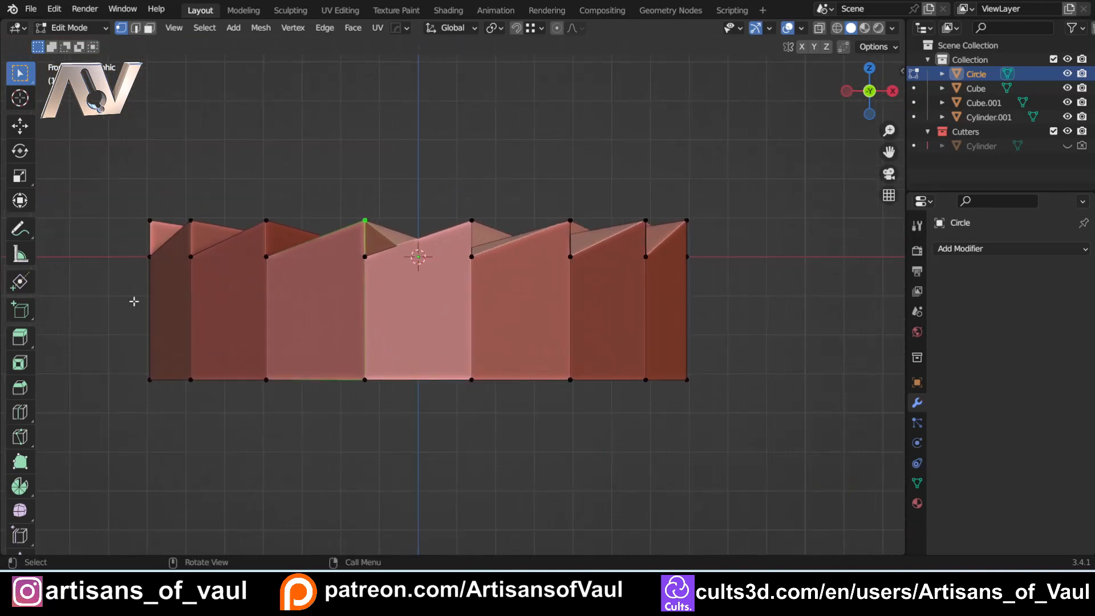
# Step: Knife-cut a horizontal loop around the wall and raise it about 1.22 units with vertex snapping
pyautogui.press('k')
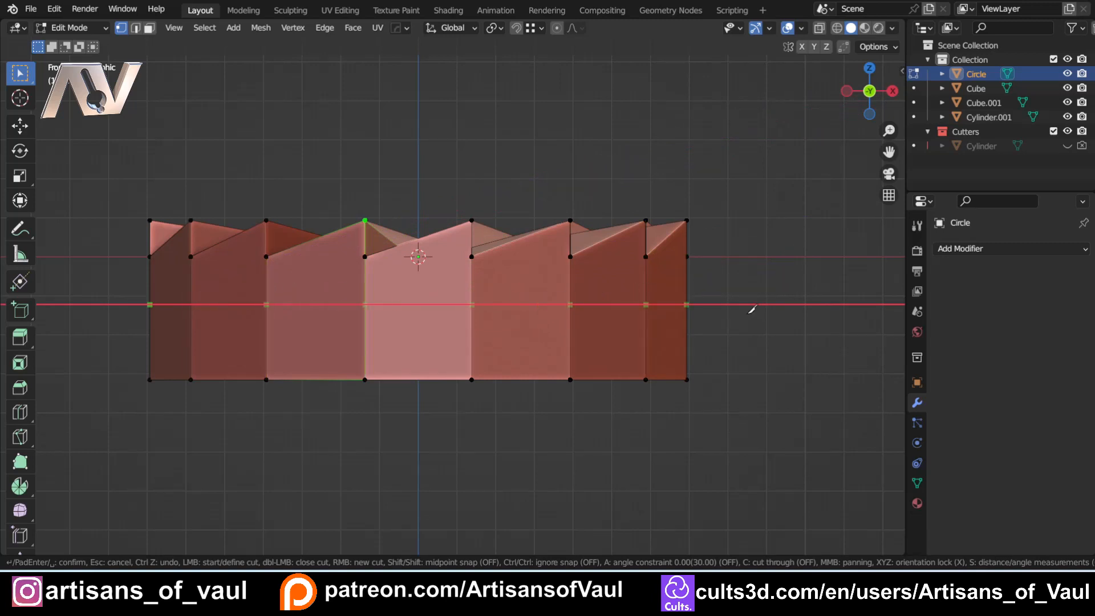
pyautogui.moveTo(753, 296)
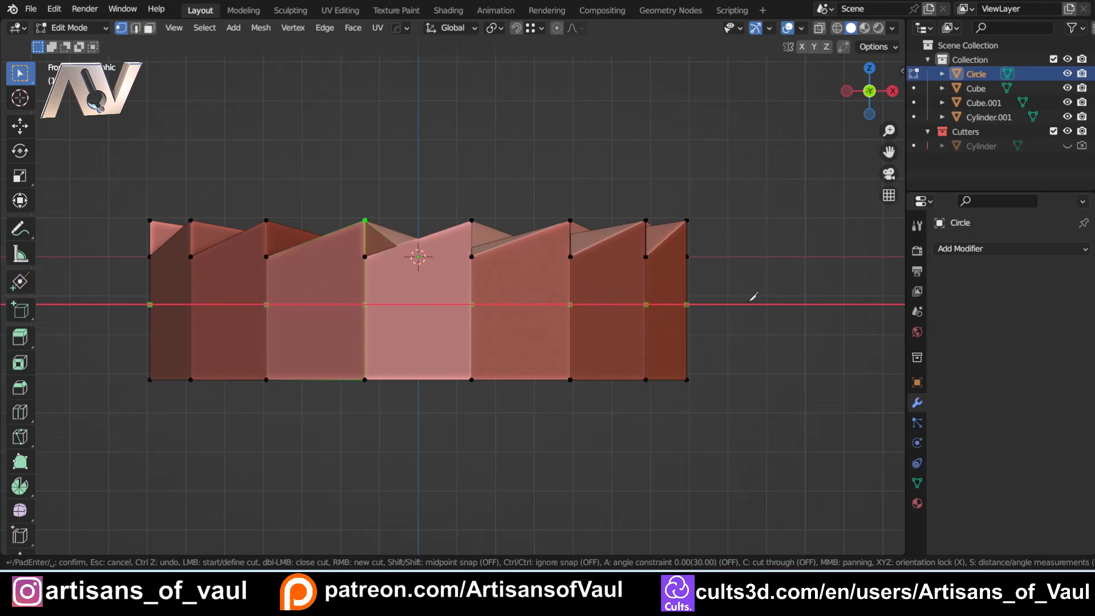
pyautogui.press('c')
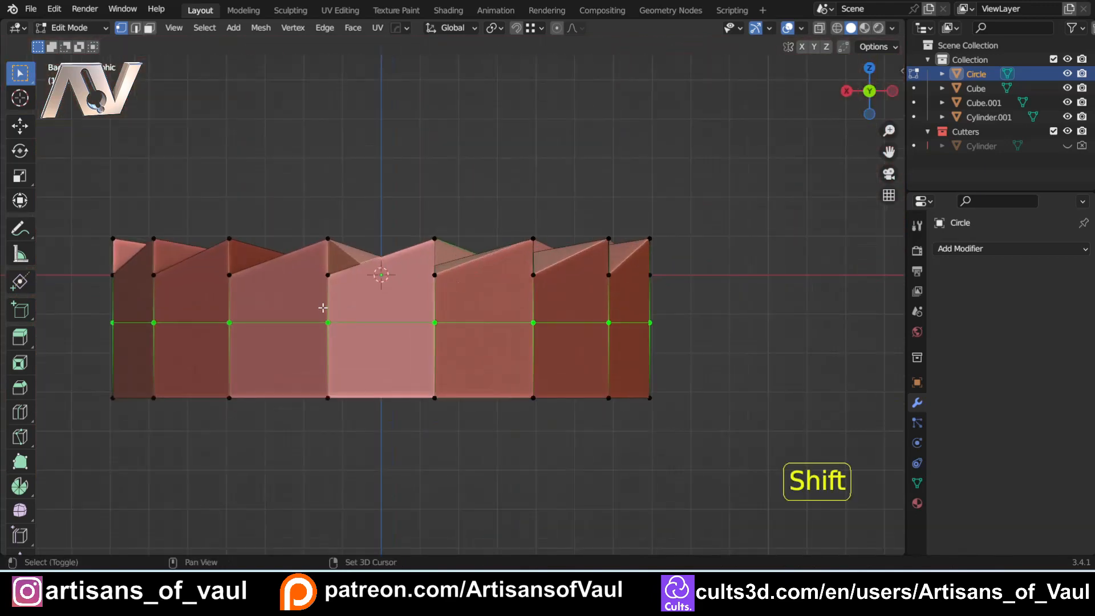
pyautogui.press('shift+z')
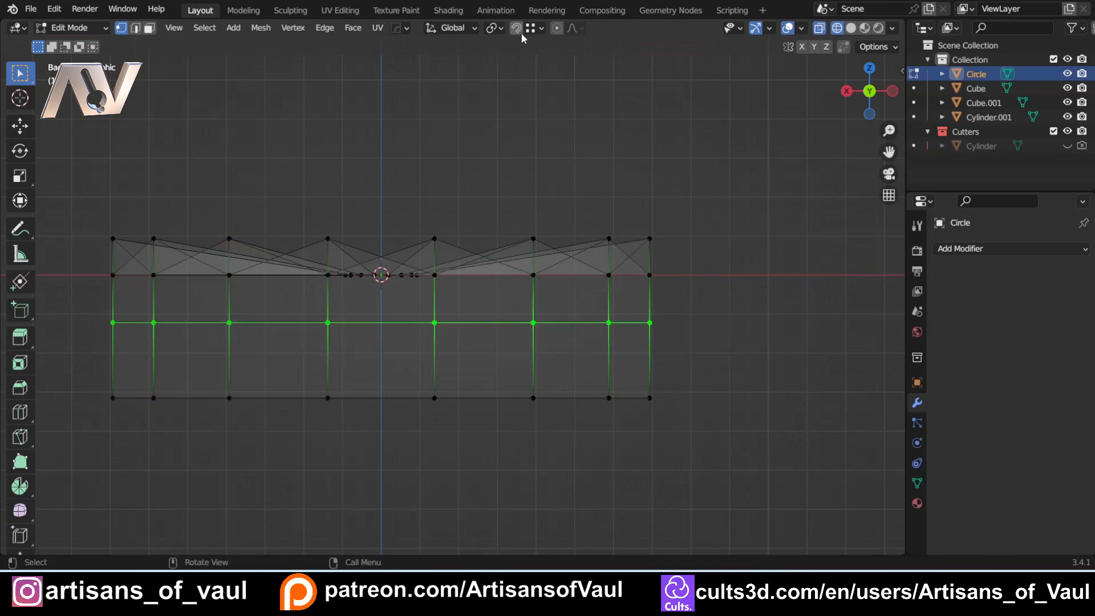
pyautogui.click(540, 27)
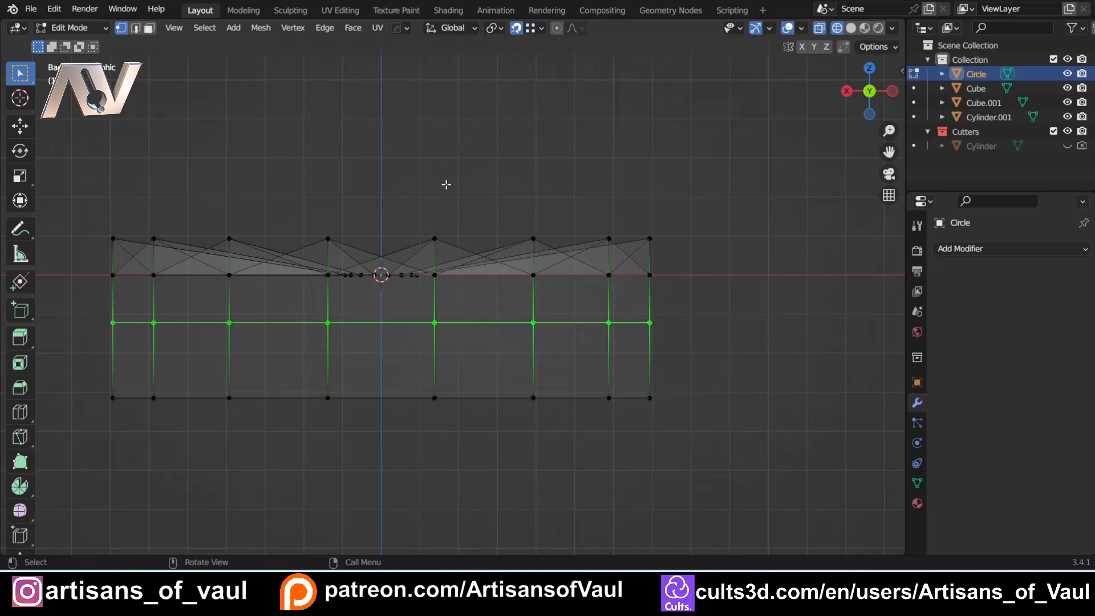
pyautogui.press('g')
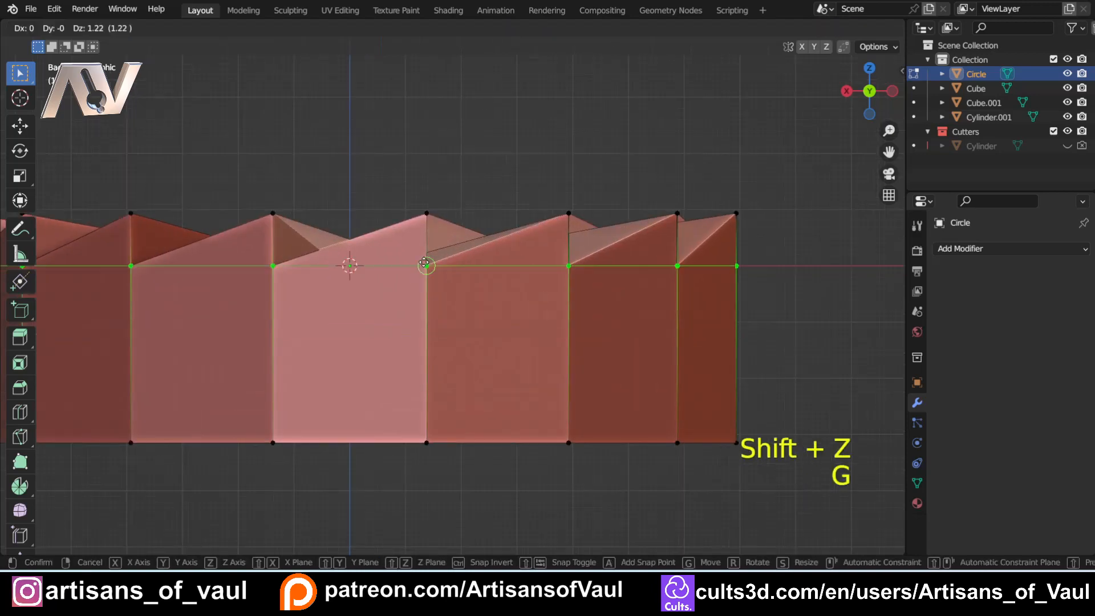
pyautogui.press('Return')
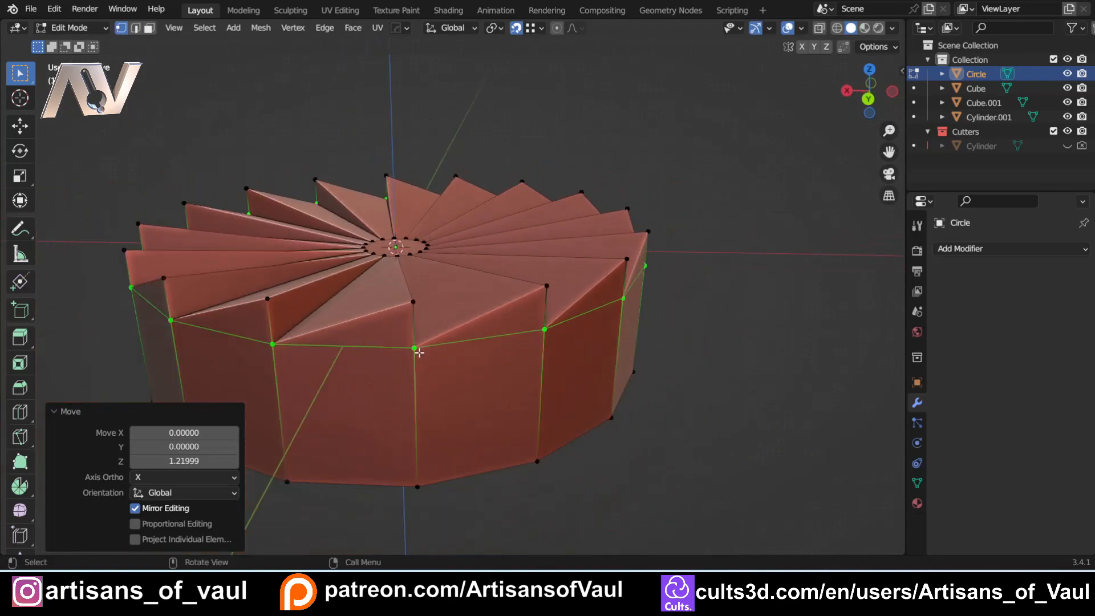
# Step: Vertex-slide wall points along their edges onto the blade corners
pyautogui.press('Tab')
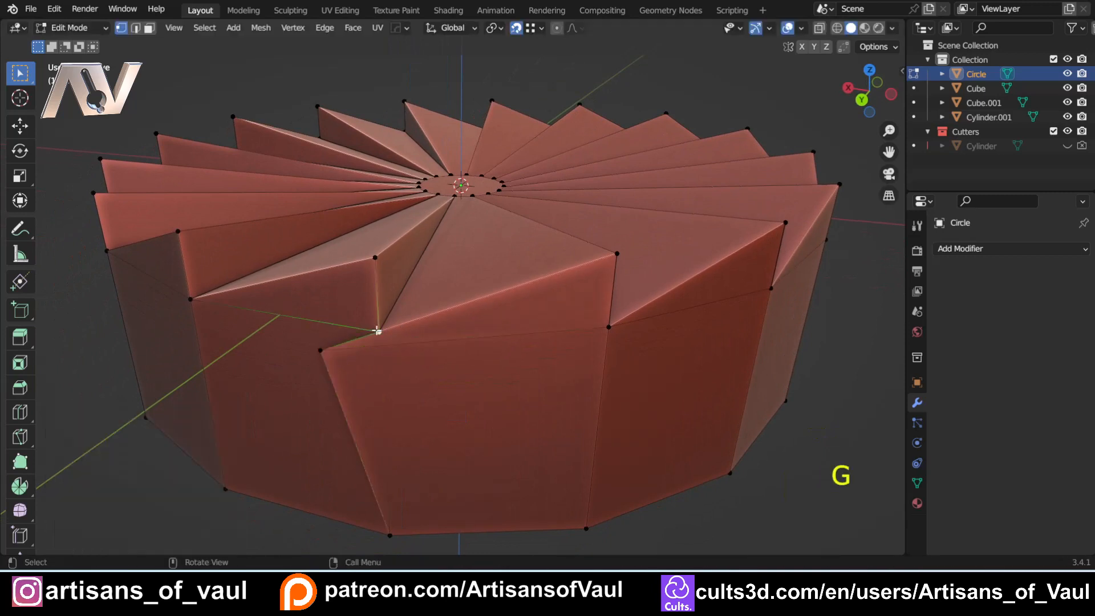
pyautogui.moveTo(378, 329); pyautogui.dragTo(318, 318)
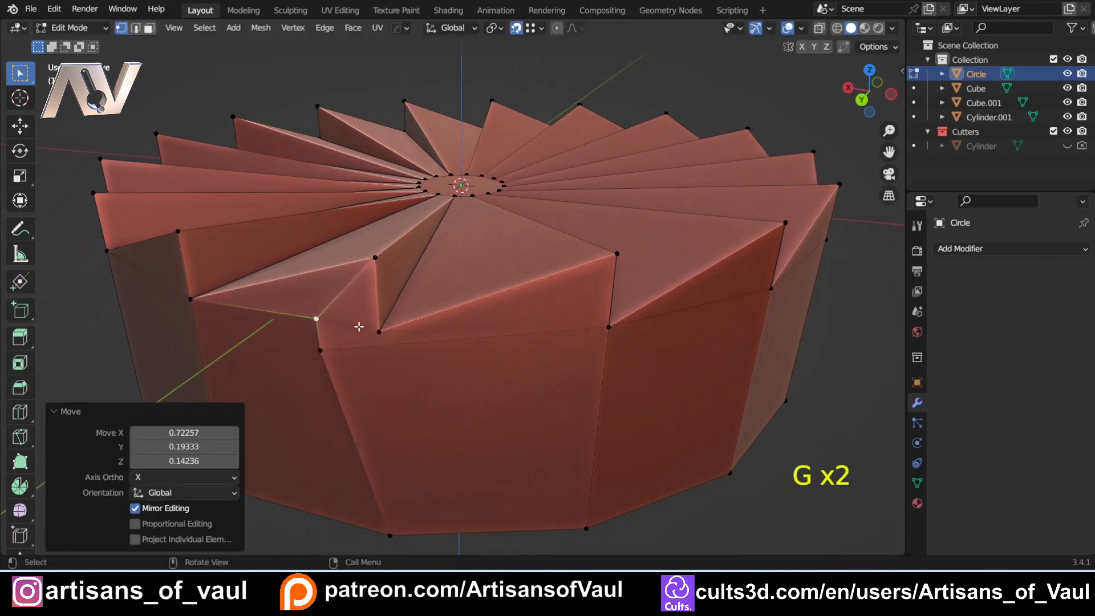
pyautogui.press('ctrl+z')
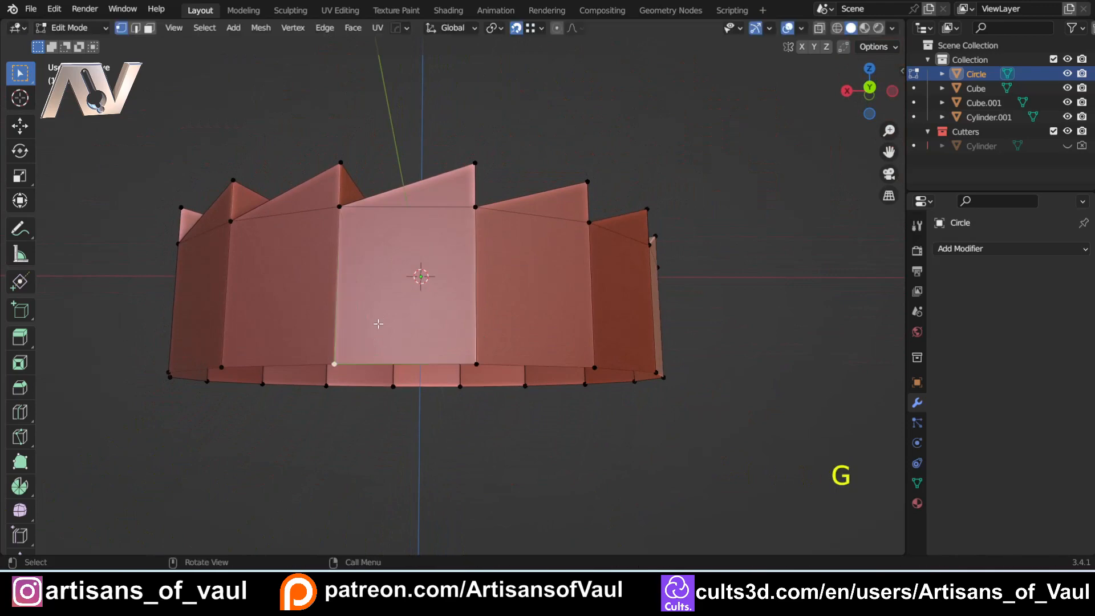
pyautogui.moveTo(418, 279); pyautogui.dragTo(433, 175)
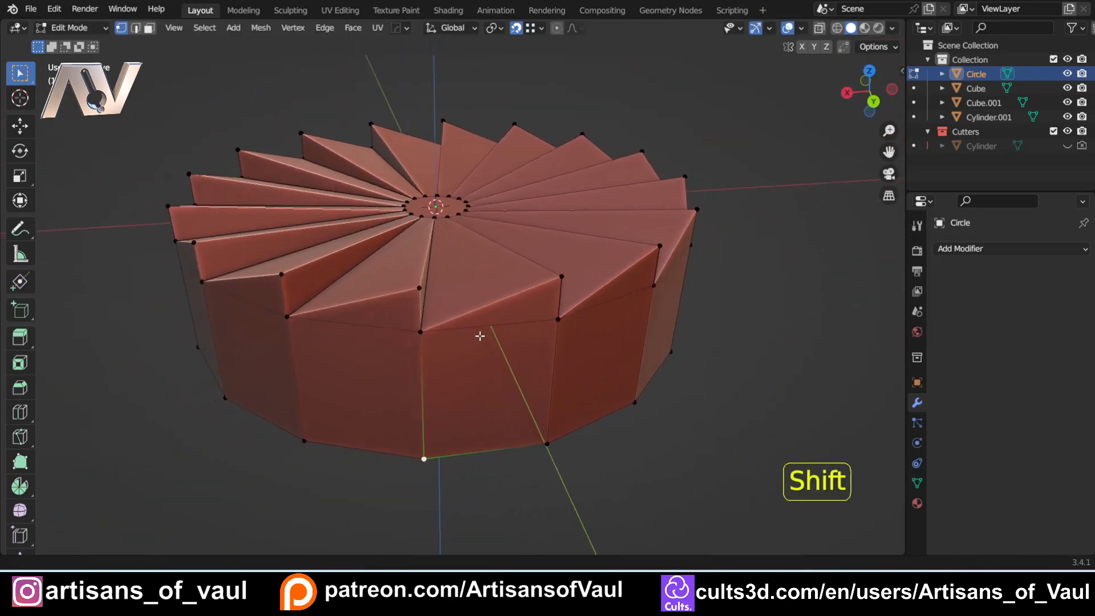
# Step: Merge all vertices by distance with Merge Distance 0.03, removing 64 duplicate points
pyautogui.press('m')
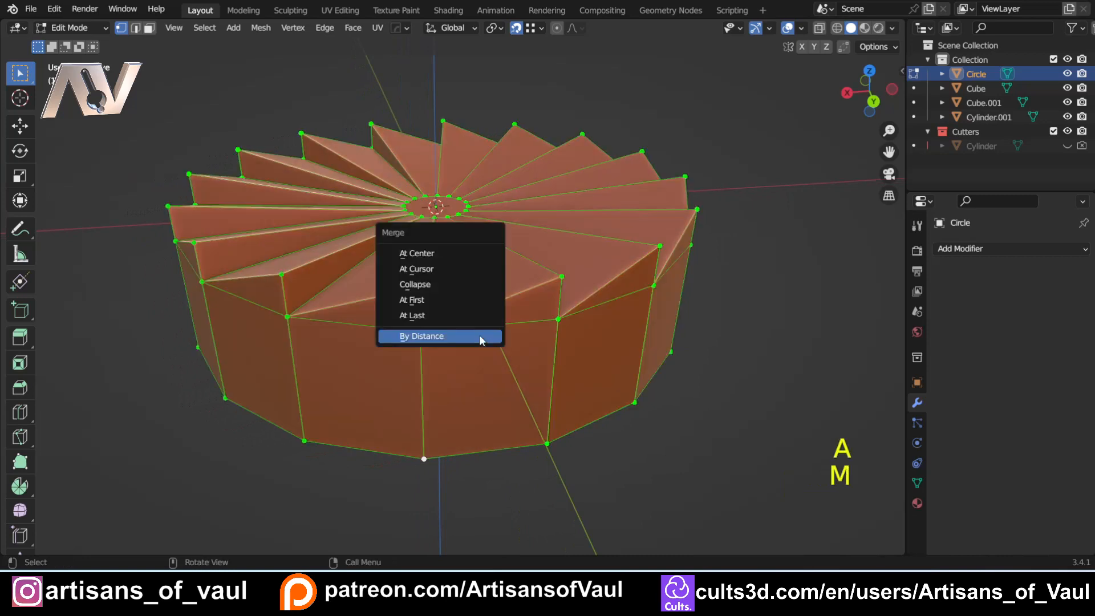
pyautogui.moveTo(430, 338)
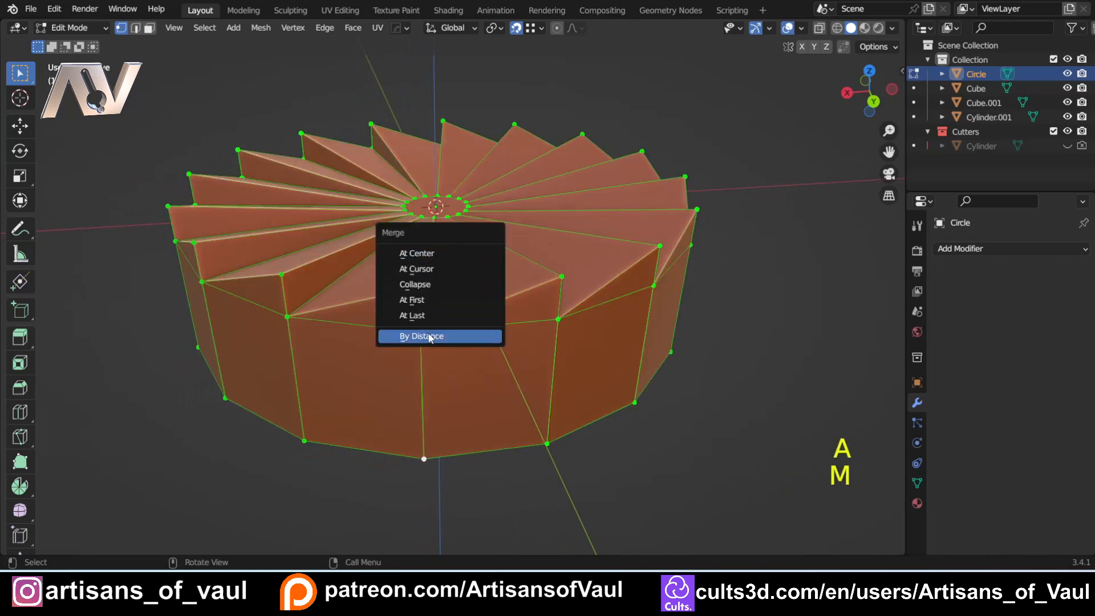
pyautogui.click(423, 335)
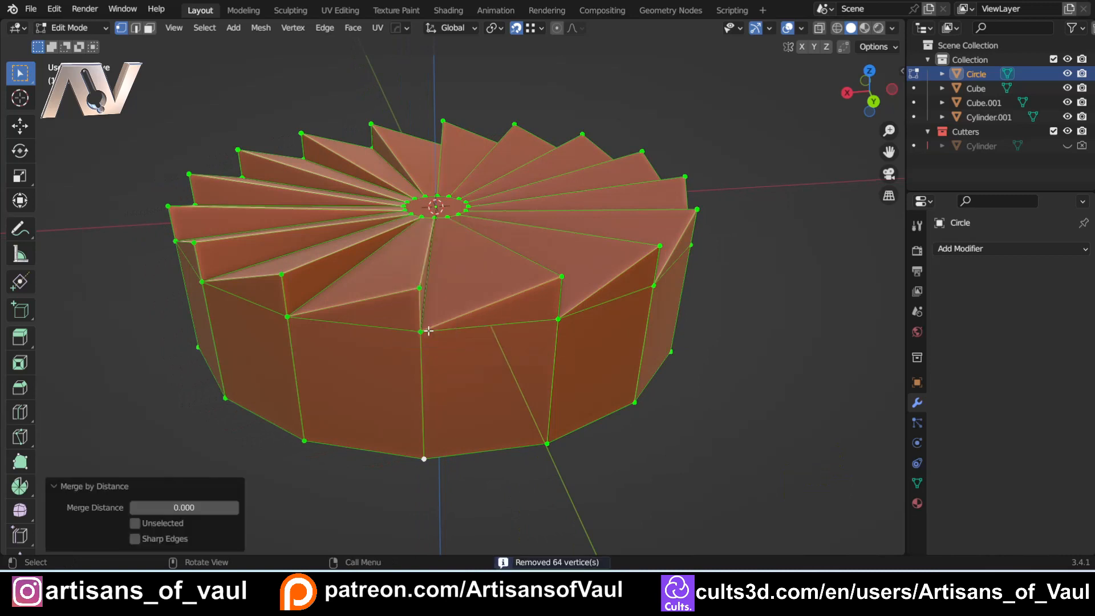
pyautogui.moveTo(562, 562)
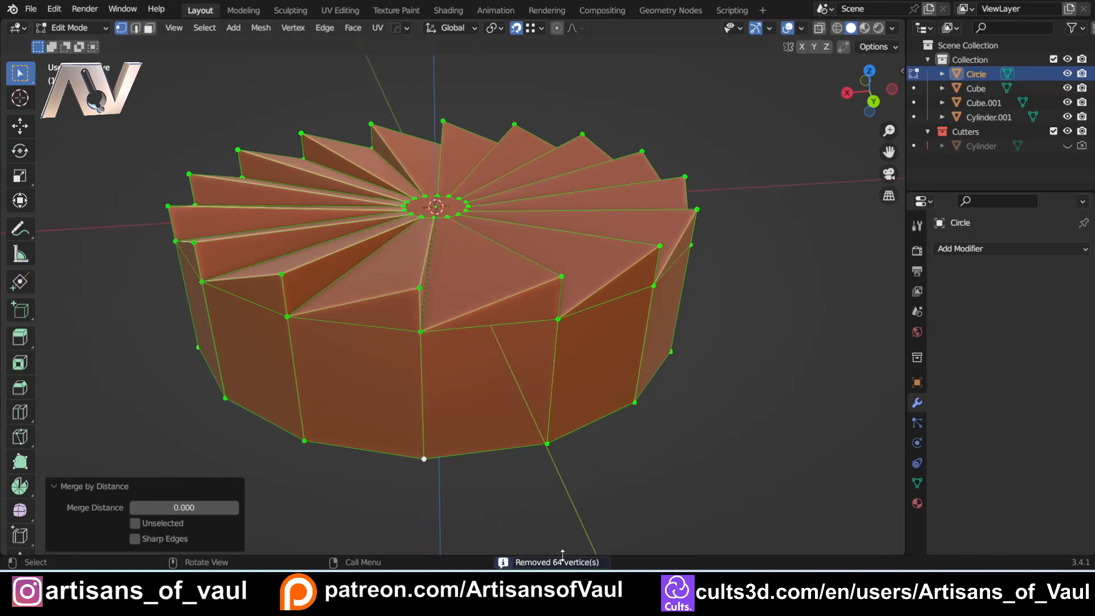
pyautogui.moveTo(402, 340)
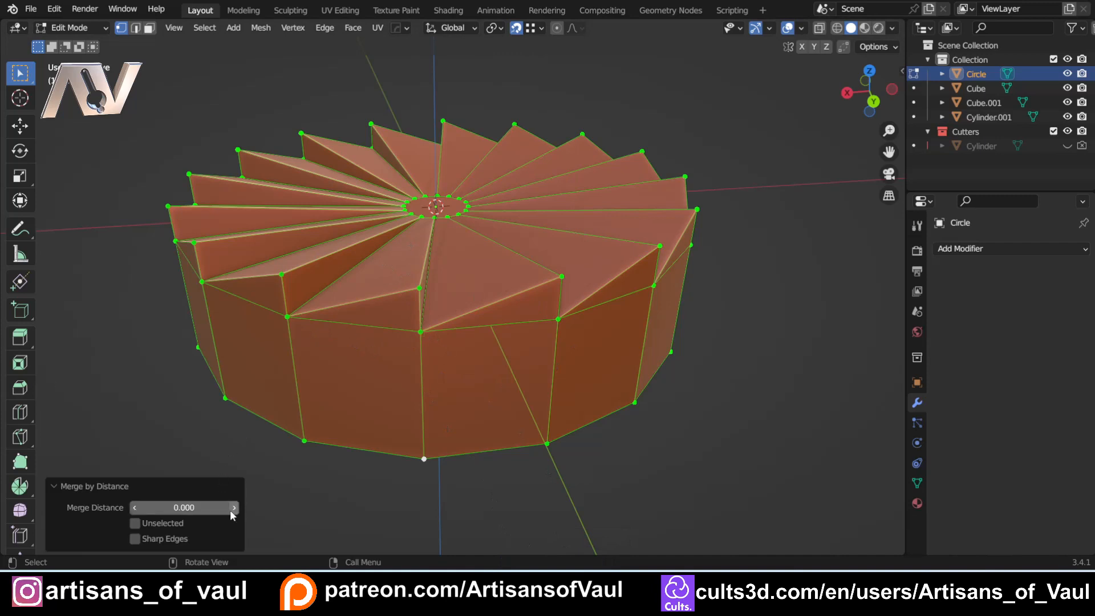
pyautogui.moveTo(235, 517)
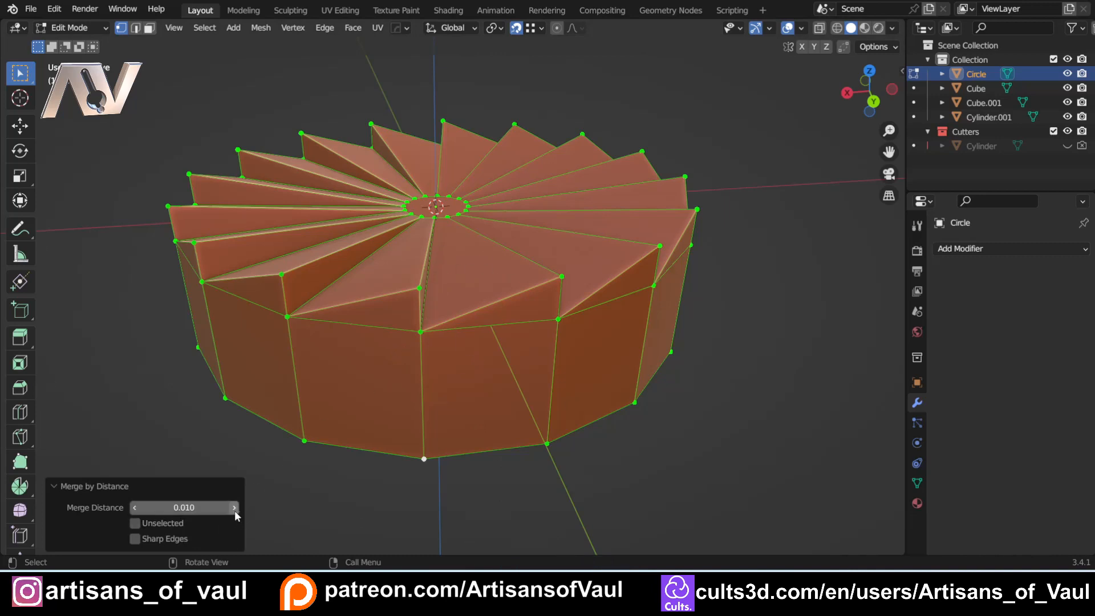
pyautogui.click(135, 507)
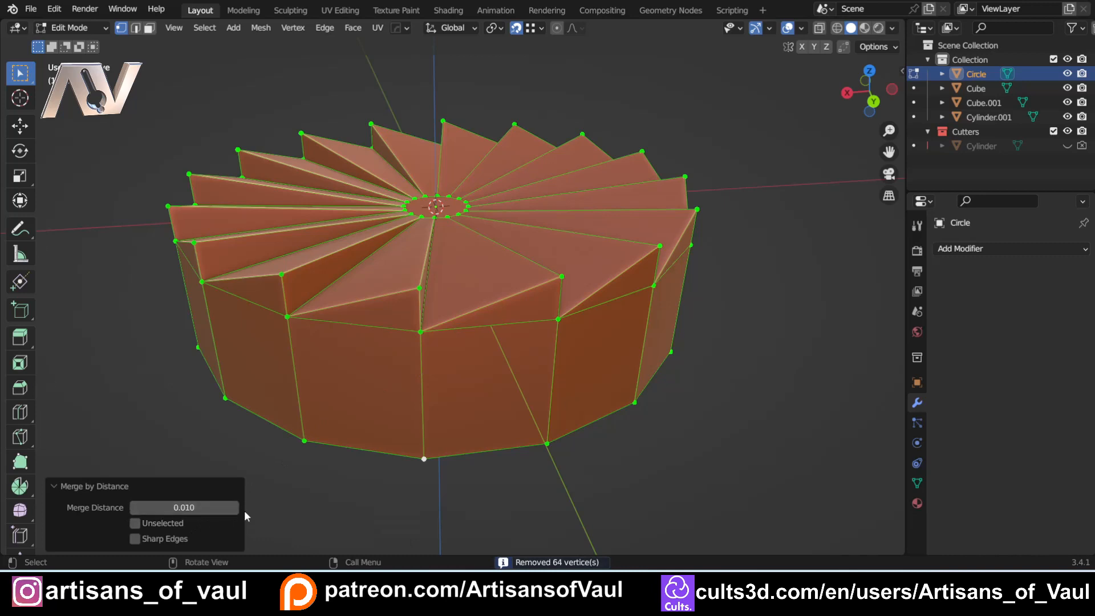
pyautogui.click(185, 506)
pyautogui.write('0.030')
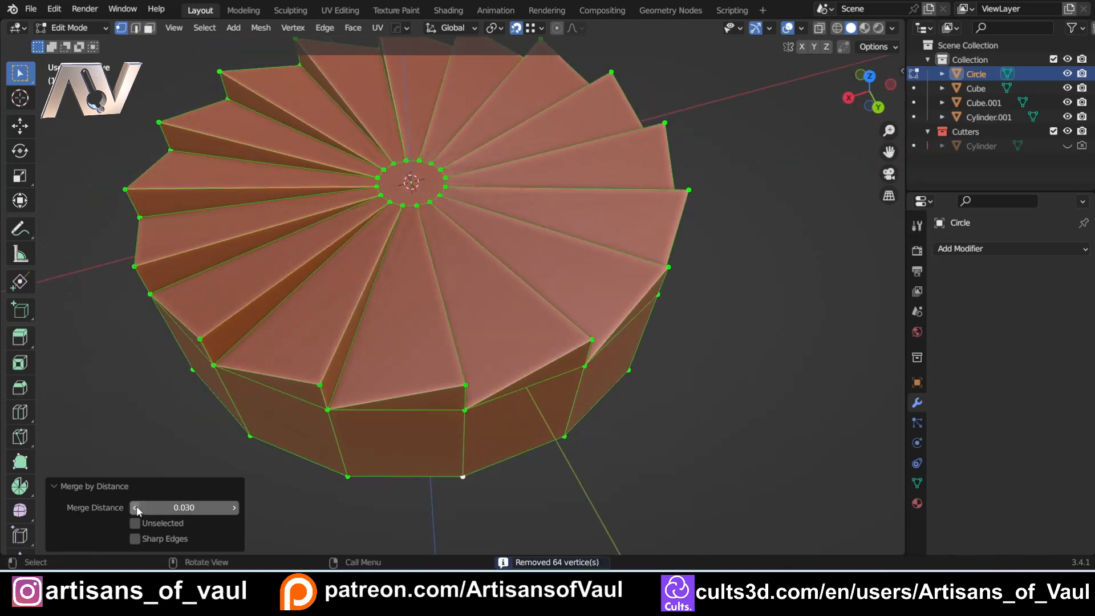
pyautogui.moveTo(185, 506); pyautogui.dragTo(161, 506)
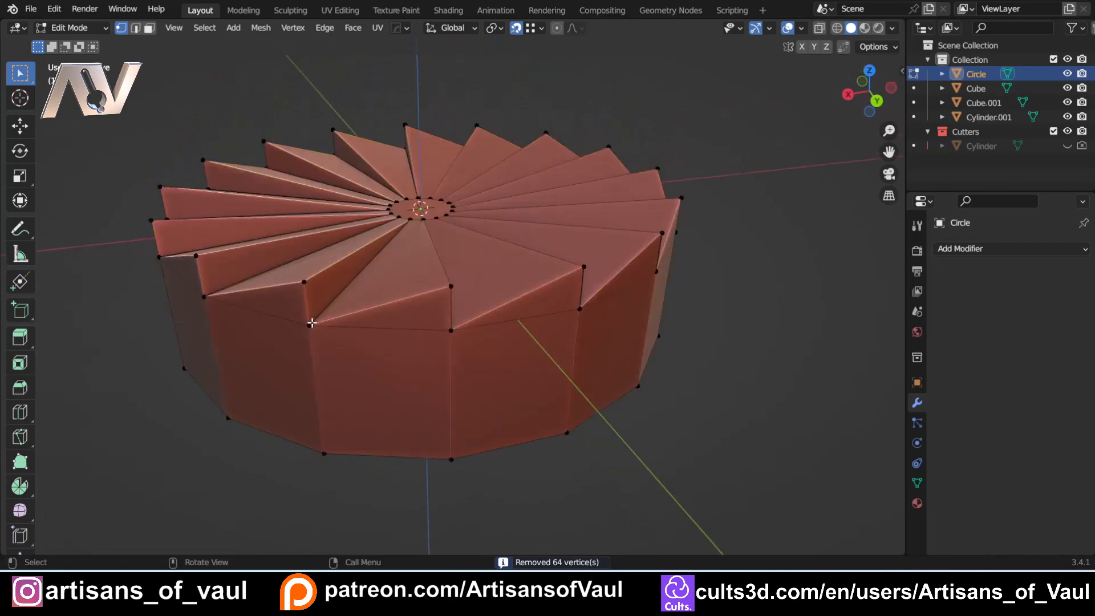
# Step: Clear the selection and nudge a vertex near the hub centre
pyautogui.press('g')
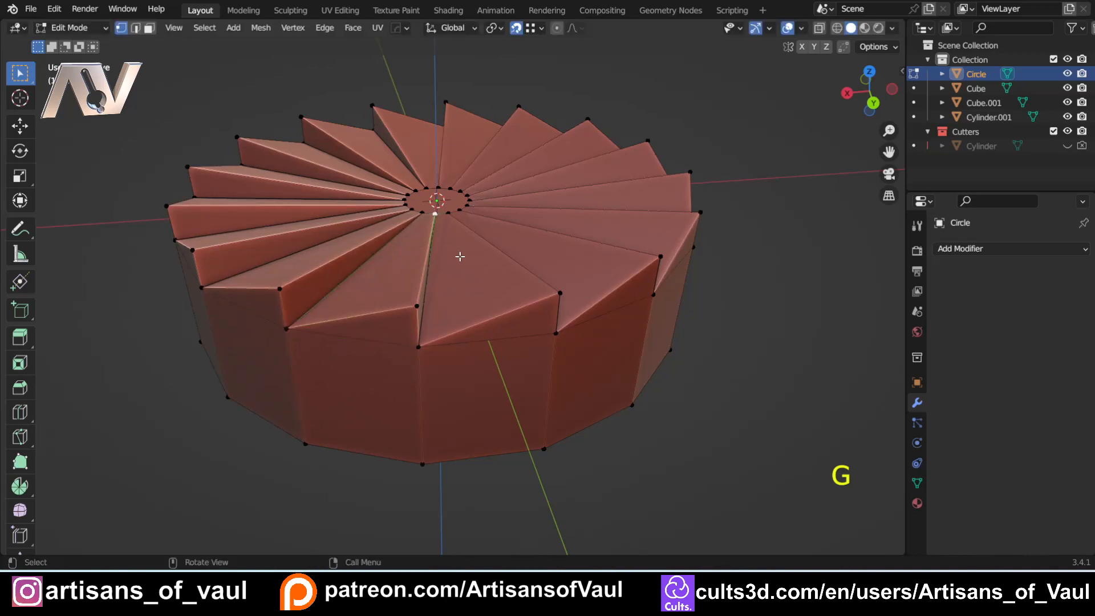
pyautogui.press('g')
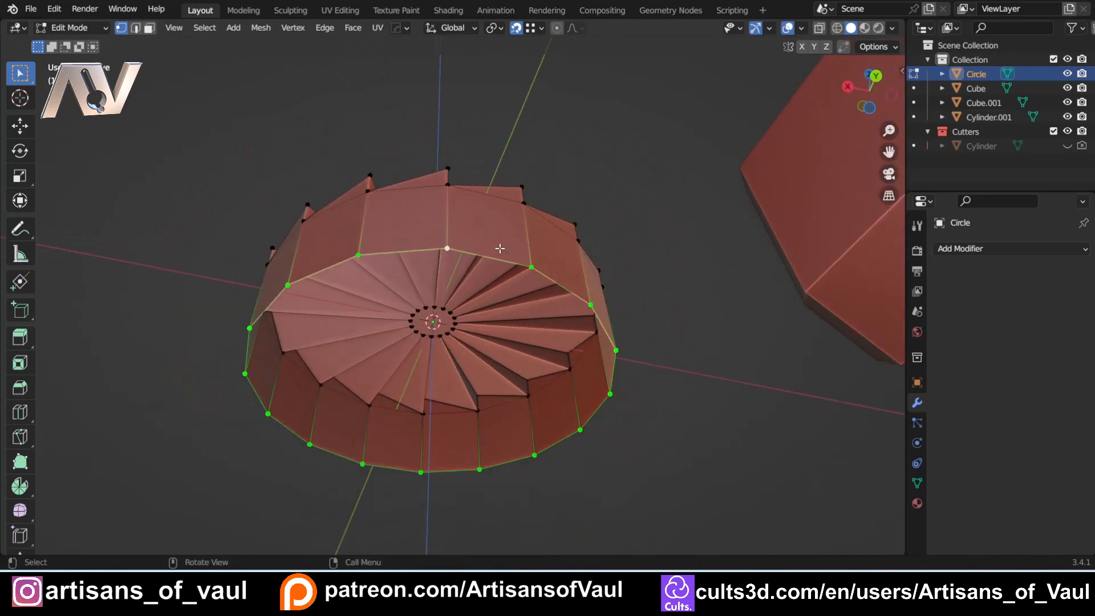
# Step: Fill the ring's open bottom edge loop with a single face and check it from below
pyautogui.press('f')
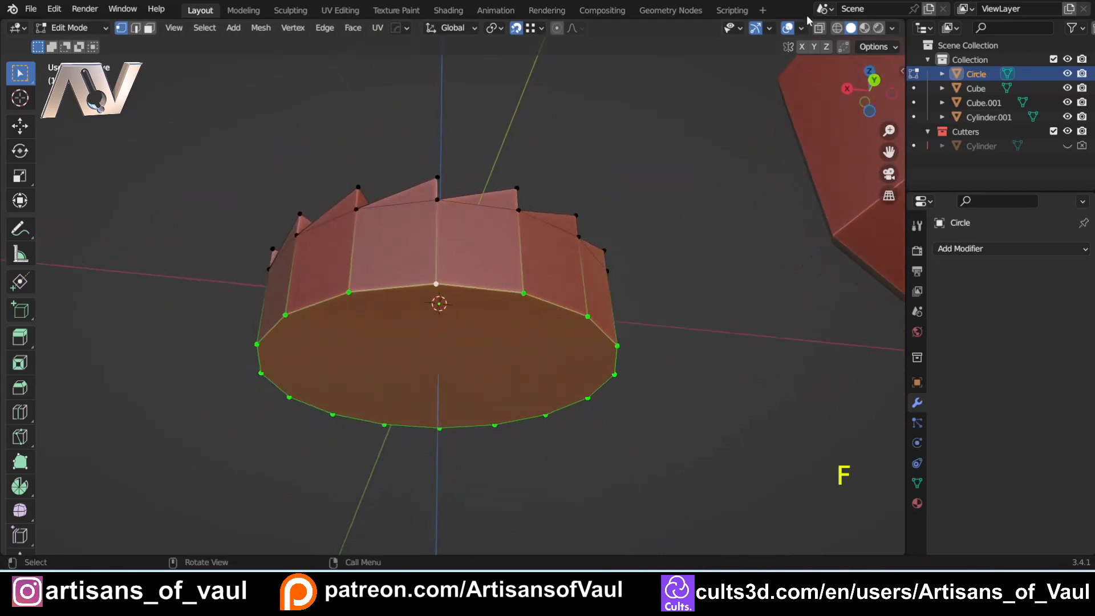
pyautogui.click(788, 27)
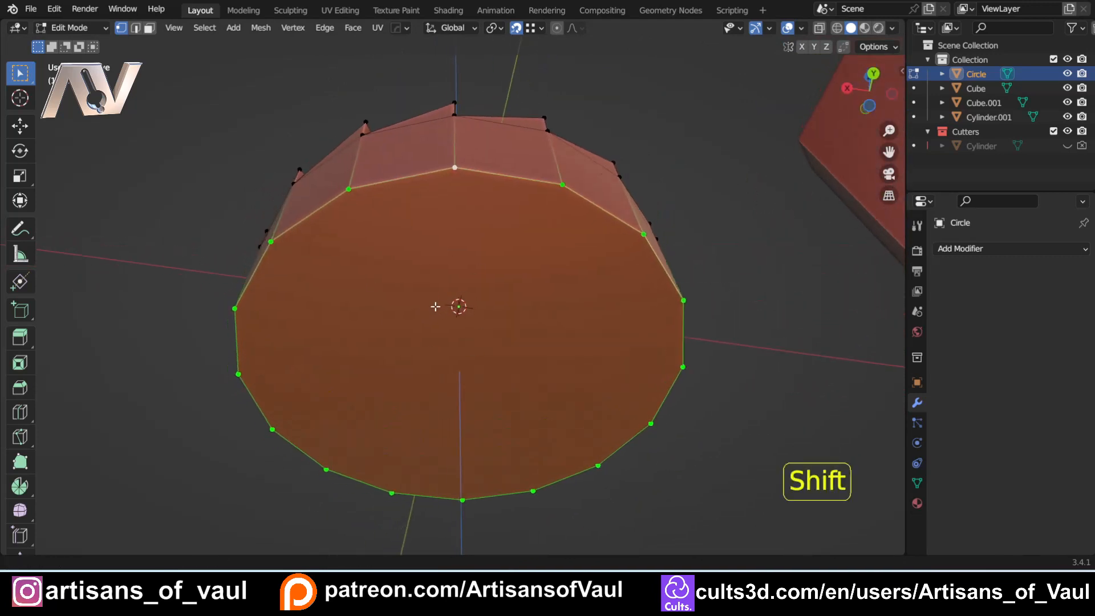
pyautogui.press('Tab')
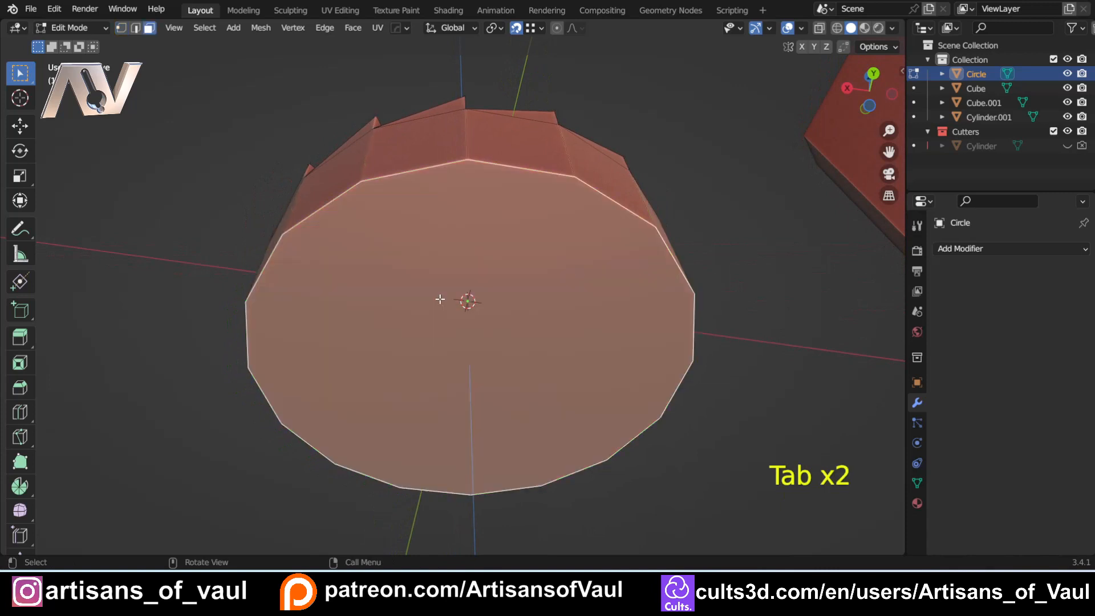
pyautogui.click(260, 27)
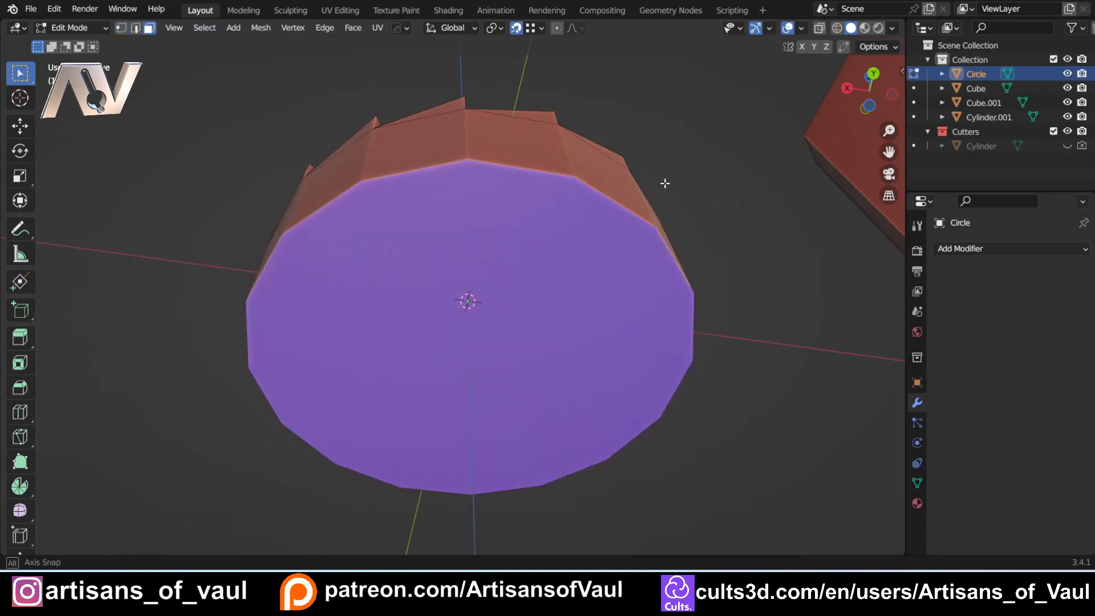
pyautogui.moveTo(467, 300); pyautogui.dragTo(499, 274)
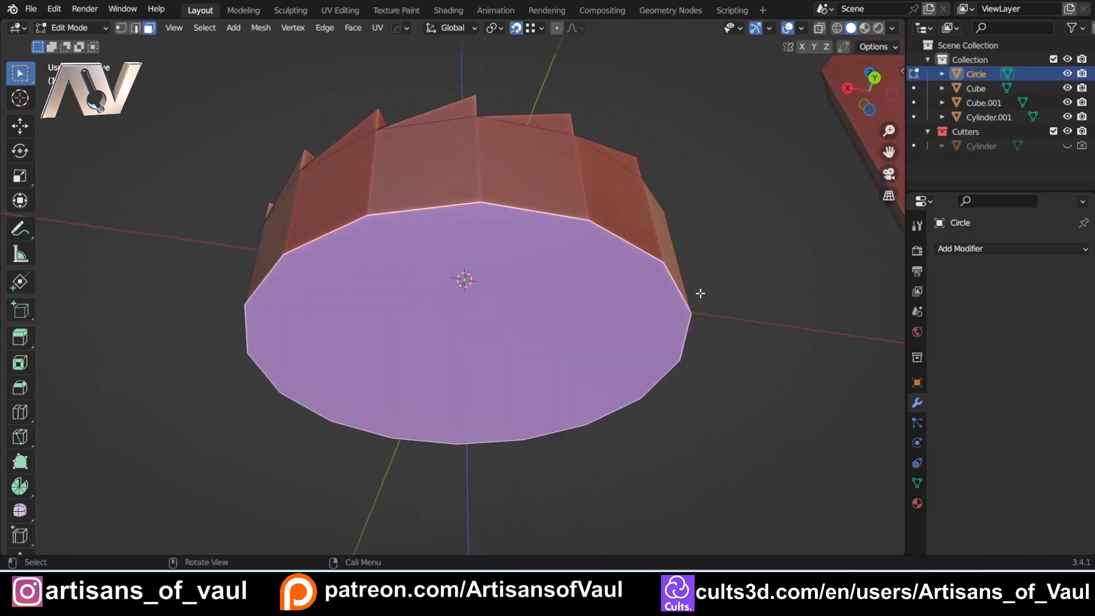
# Step: Select all of the ring's geometry and recalculate its face normals
pyautogui.press('Tab')
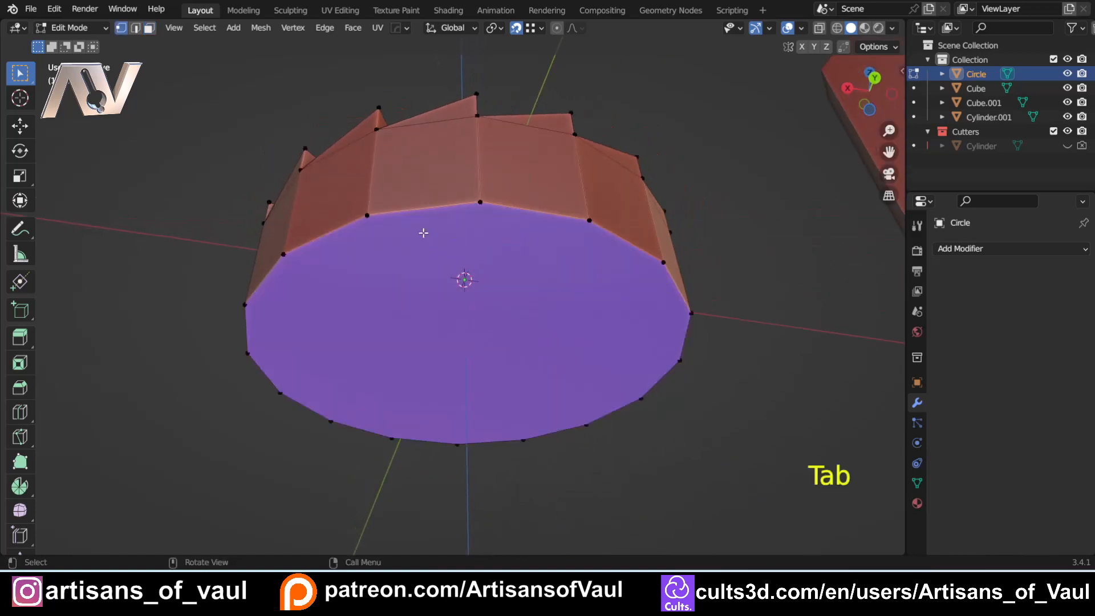
pyautogui.press('a')
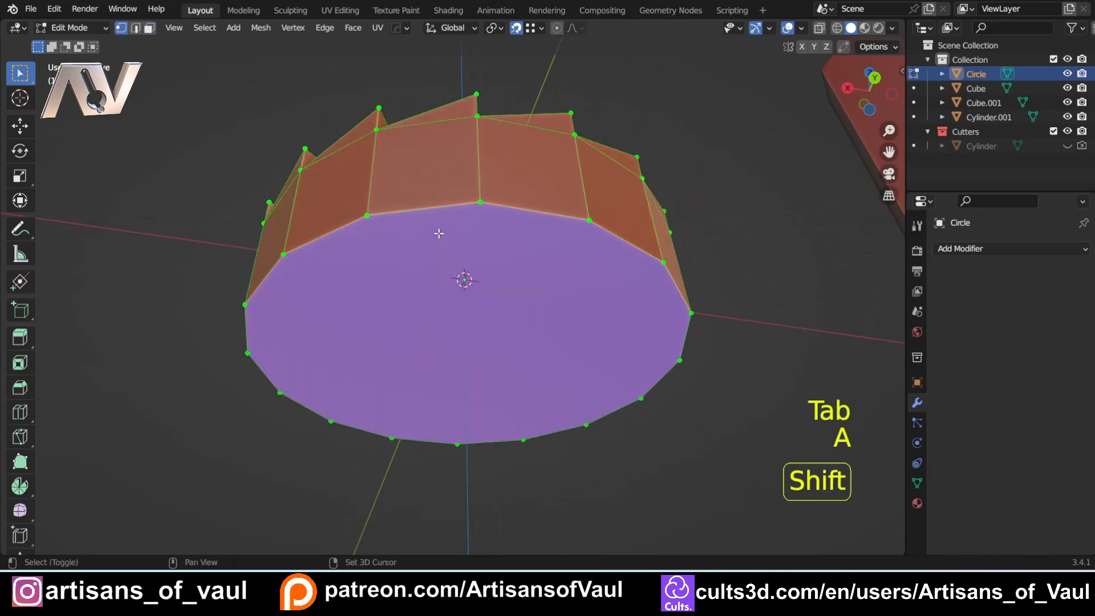
pyautogui.press('shift+n')
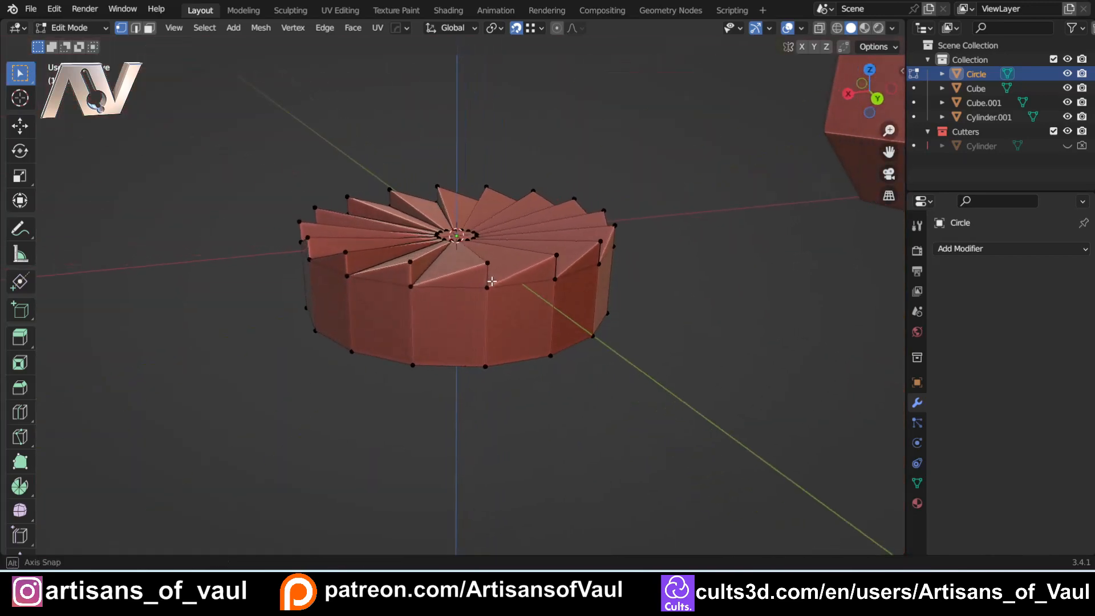
# Step: Move the ring's small centre face down about 0.4 units along Z after undoing a test extrusion
pyautogui.press('Tab')
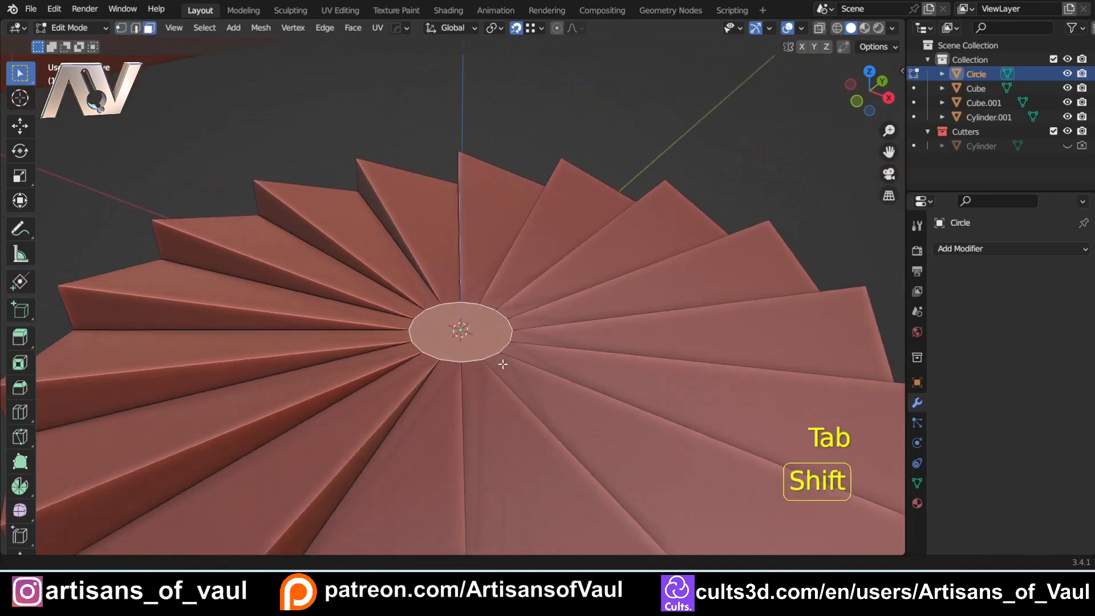
pyautogui.press('e')
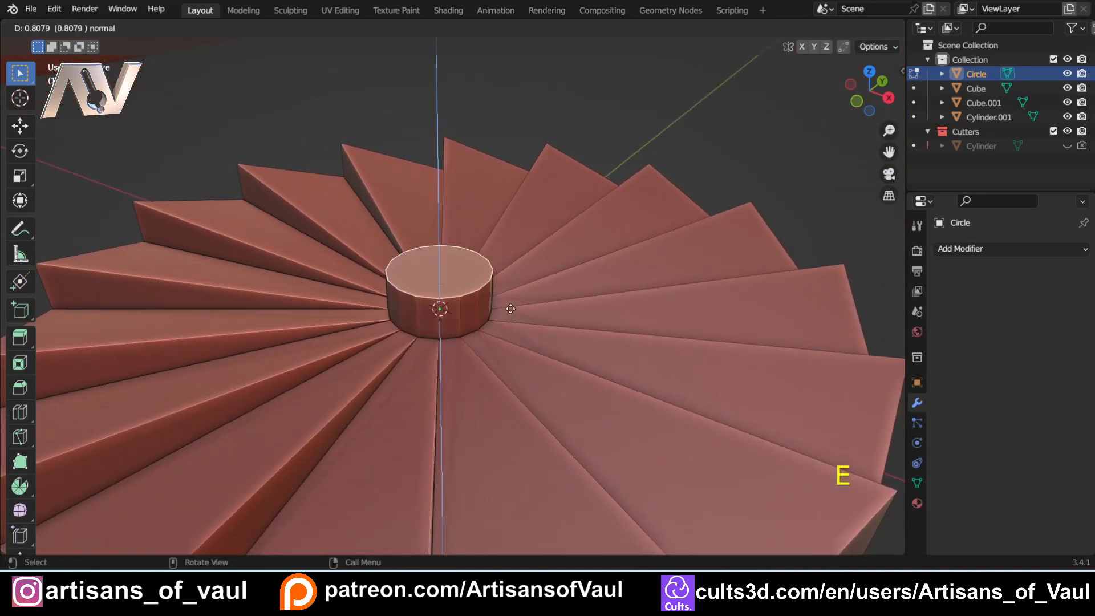
pyautogui.press('e')
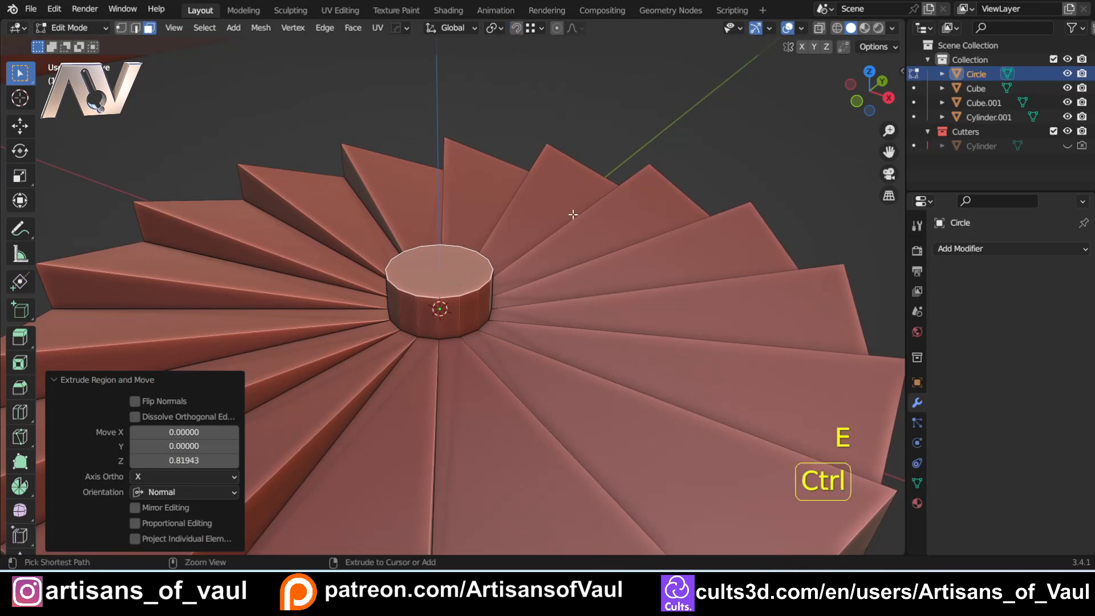
pyautogui.press('ctrl+z')
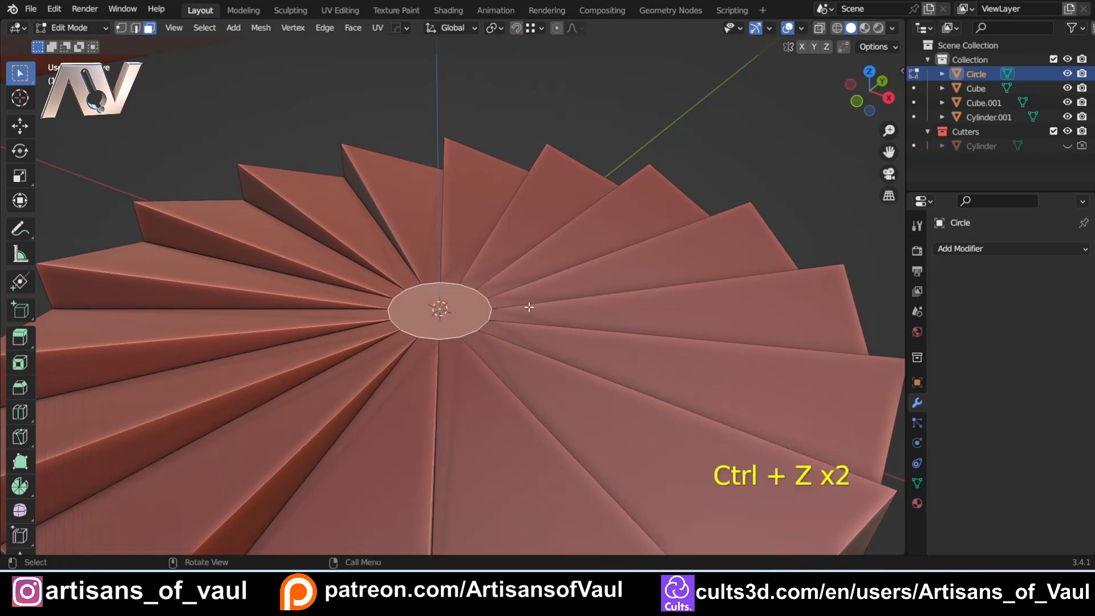
pyautogui.press('e')
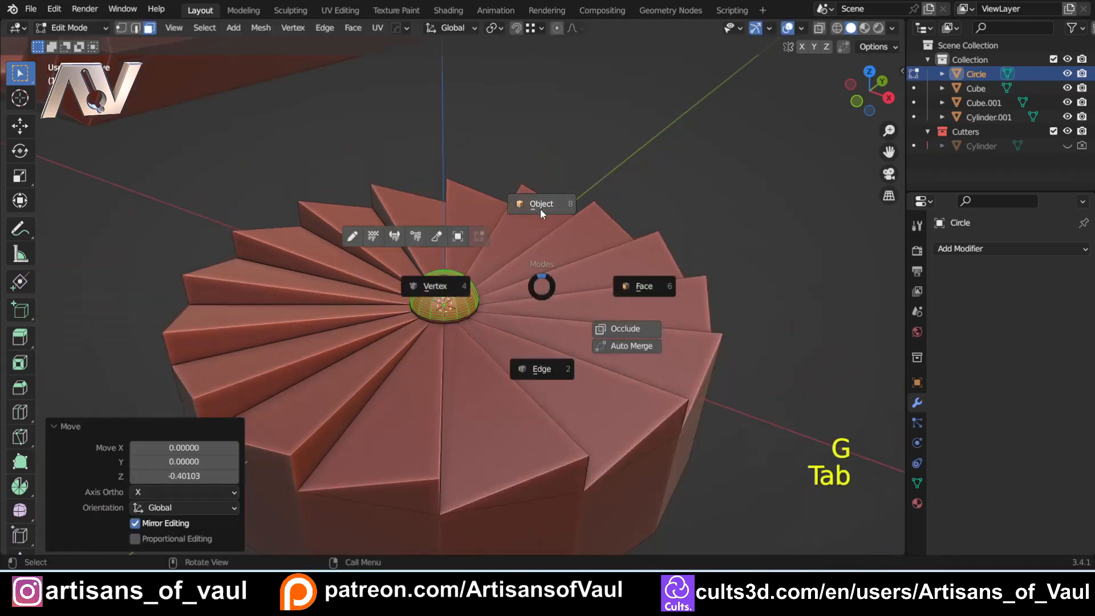
pyautogui.press('Tab')
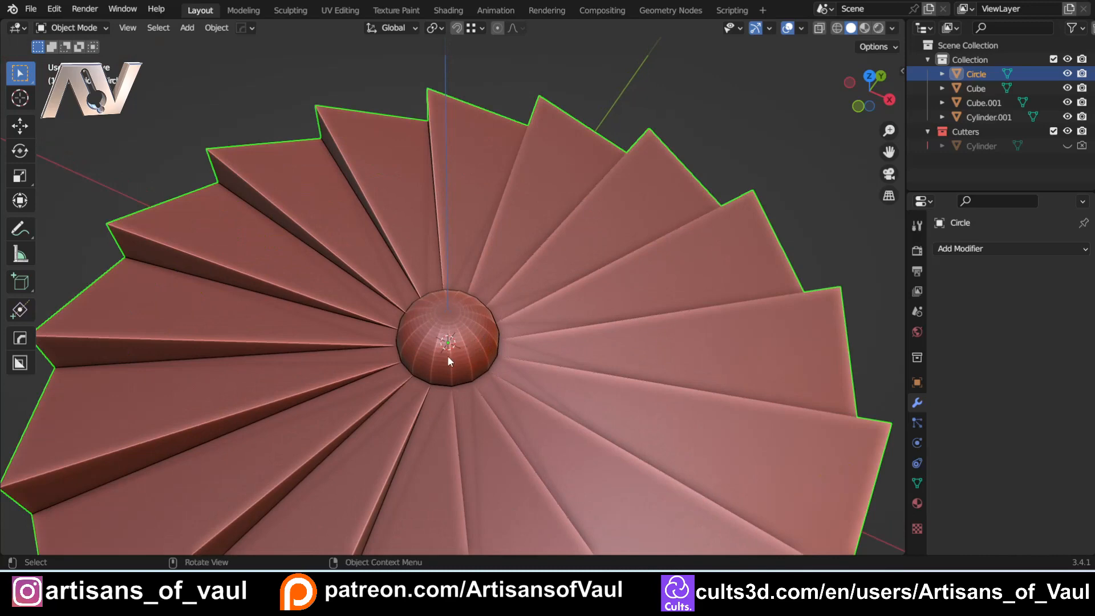
# Step: Add a 64-vertex cylinder at the ring centre and bevel its top rim into a dome hub
pyautogui.press('ctrl+z')
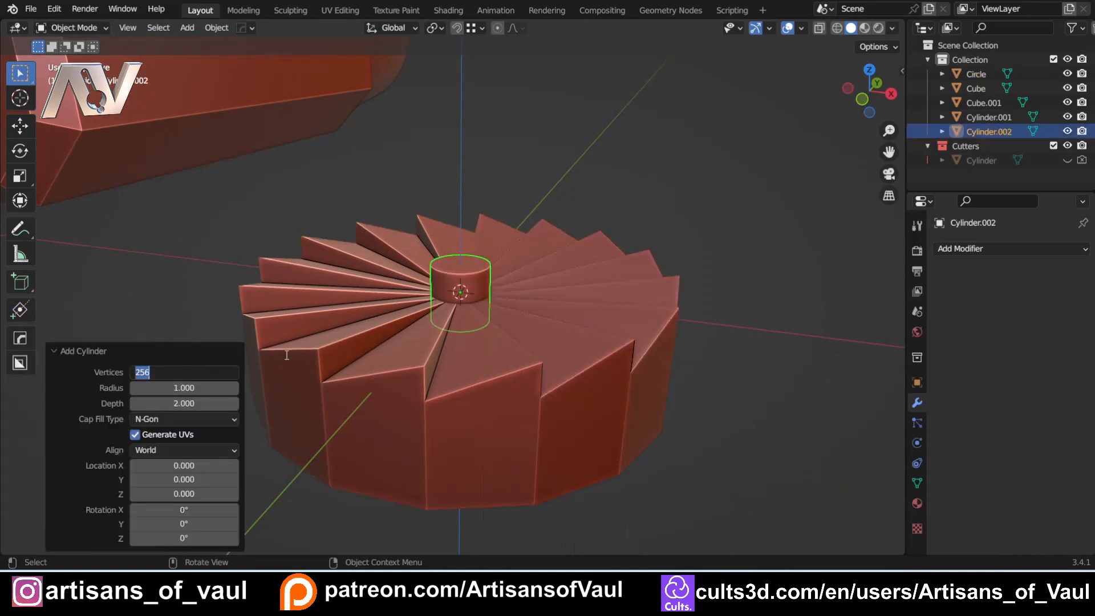
pyautogui.write('64')
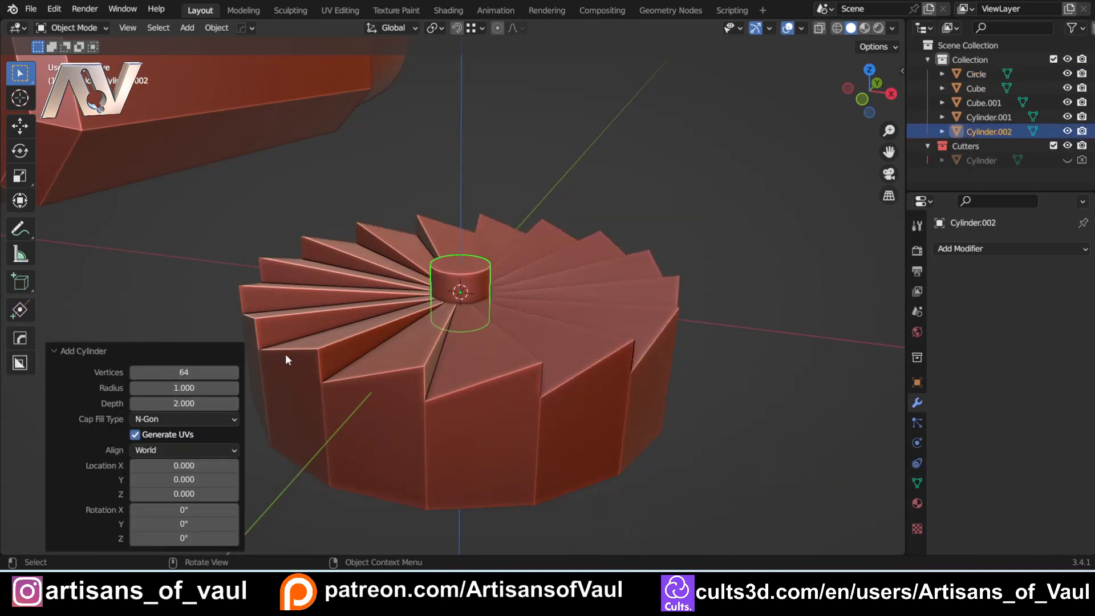
pyautogui.press('Tab')
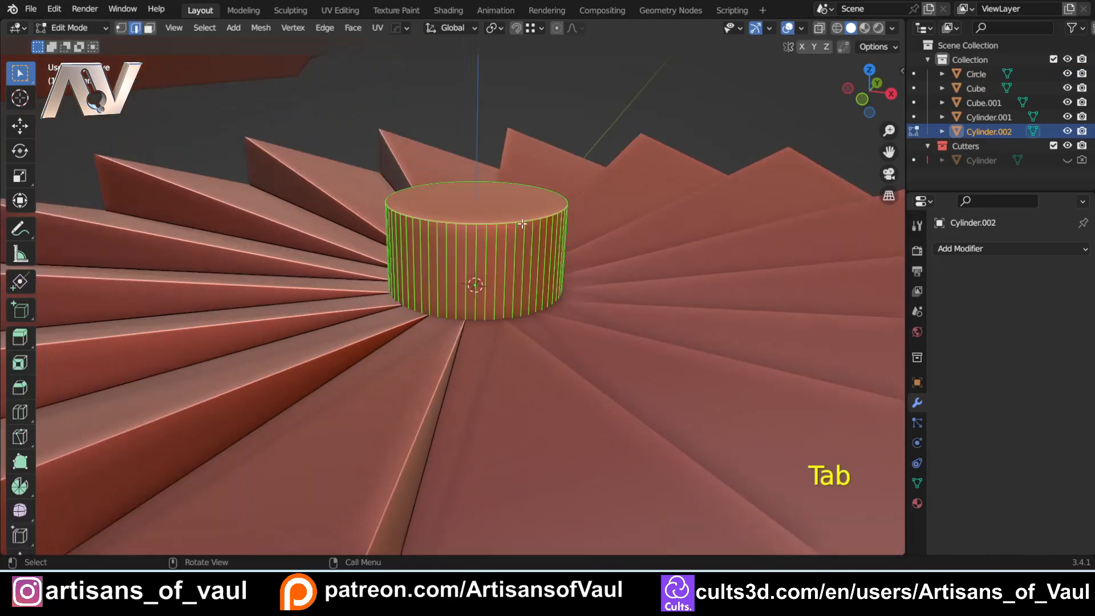
pyautogui.press('Ctrl+B')
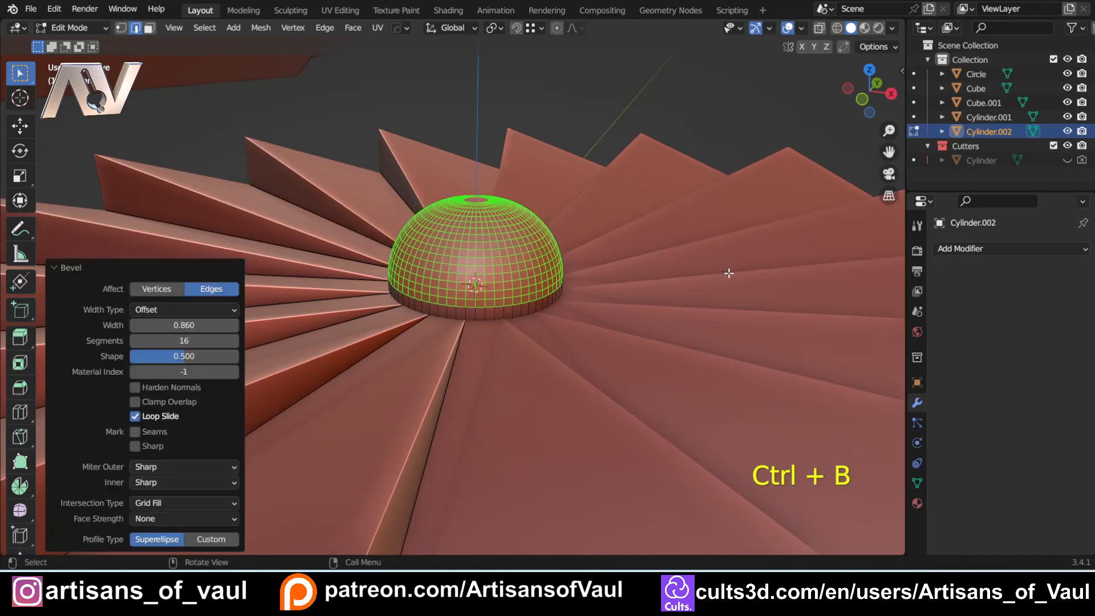
pyautogui.press('Tab')
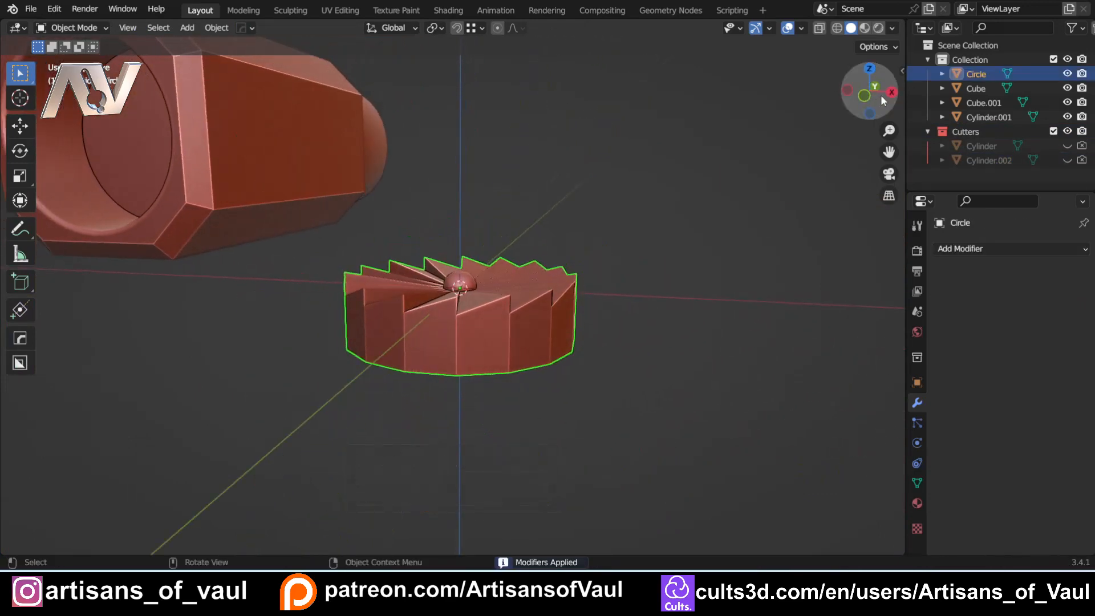
# Step: Rotate the ring forward and Align to Active on the nacelle's location and X/Z rotation, then deselect
pyautogui.press('r')
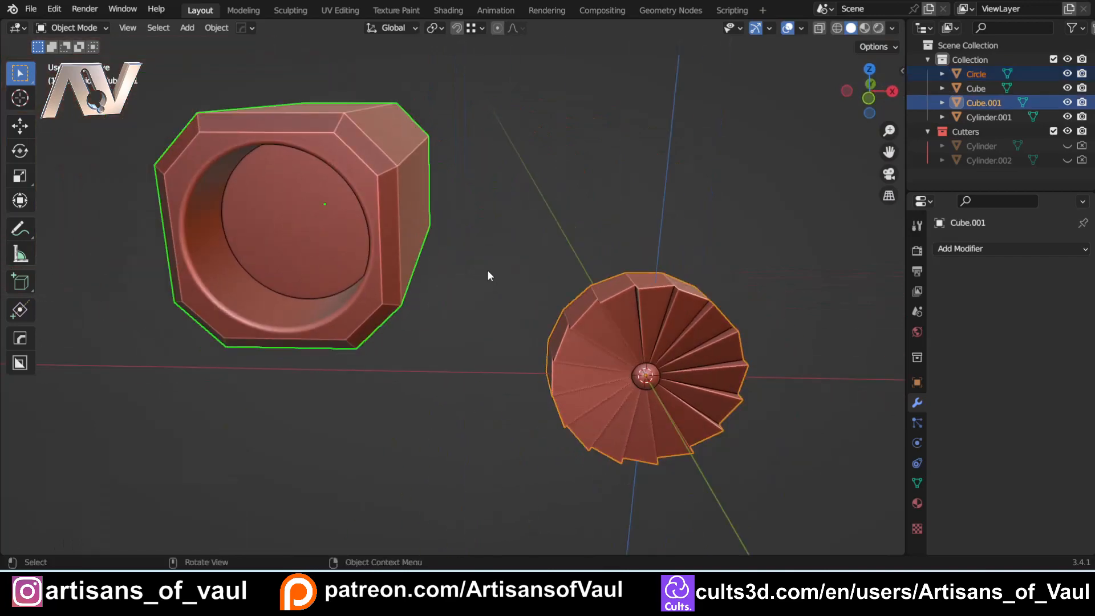
pyautogui.press('alt+a')
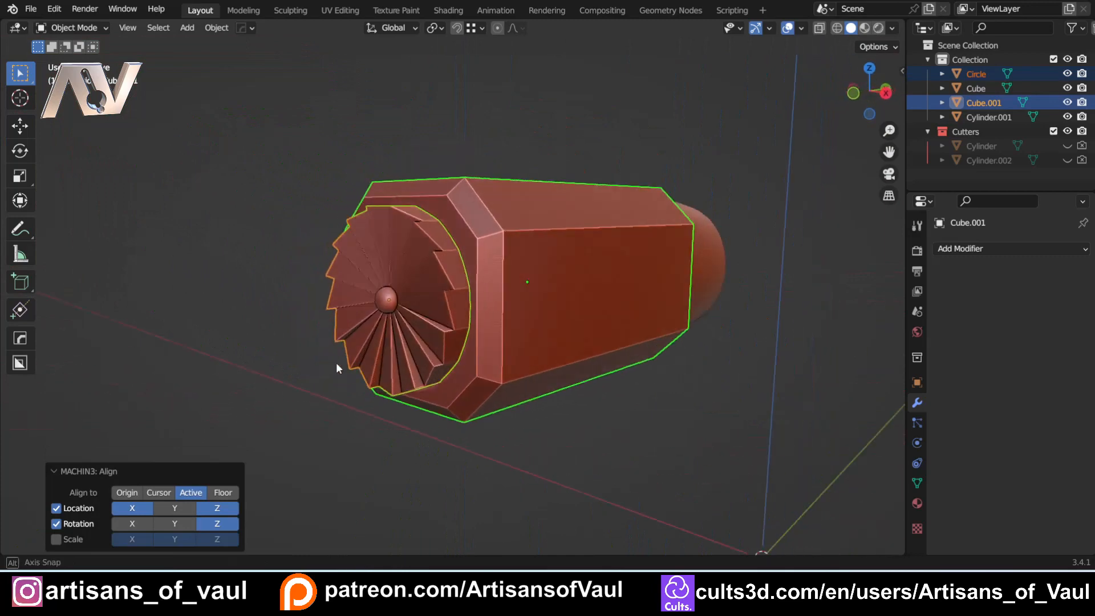
pyautogui.press('g')
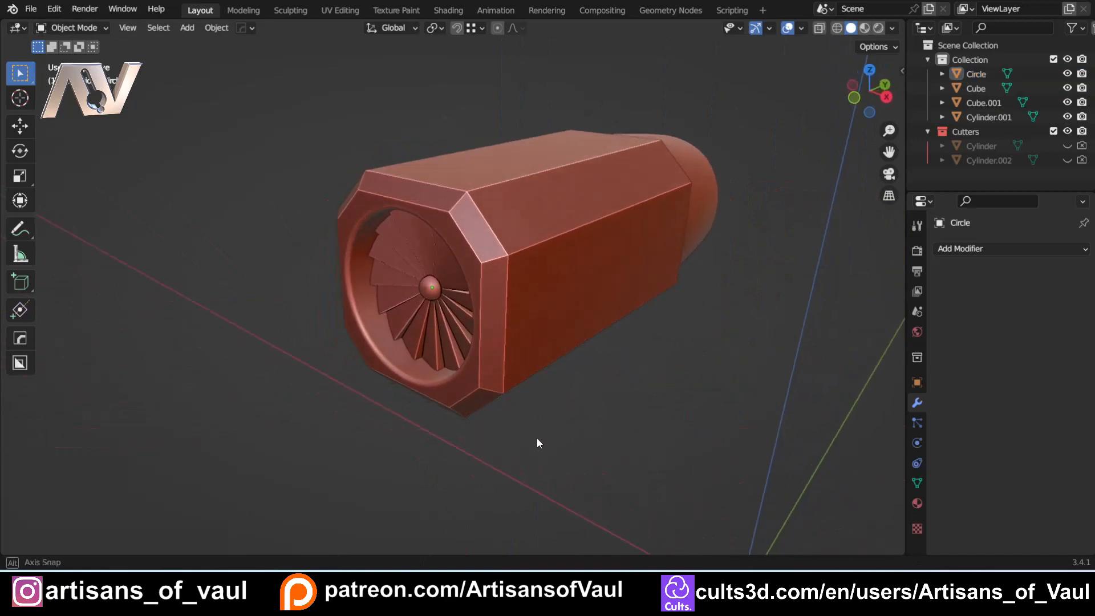
pyautogui.moveTo(537, 444); pyautogui.dragTo(507, 429)
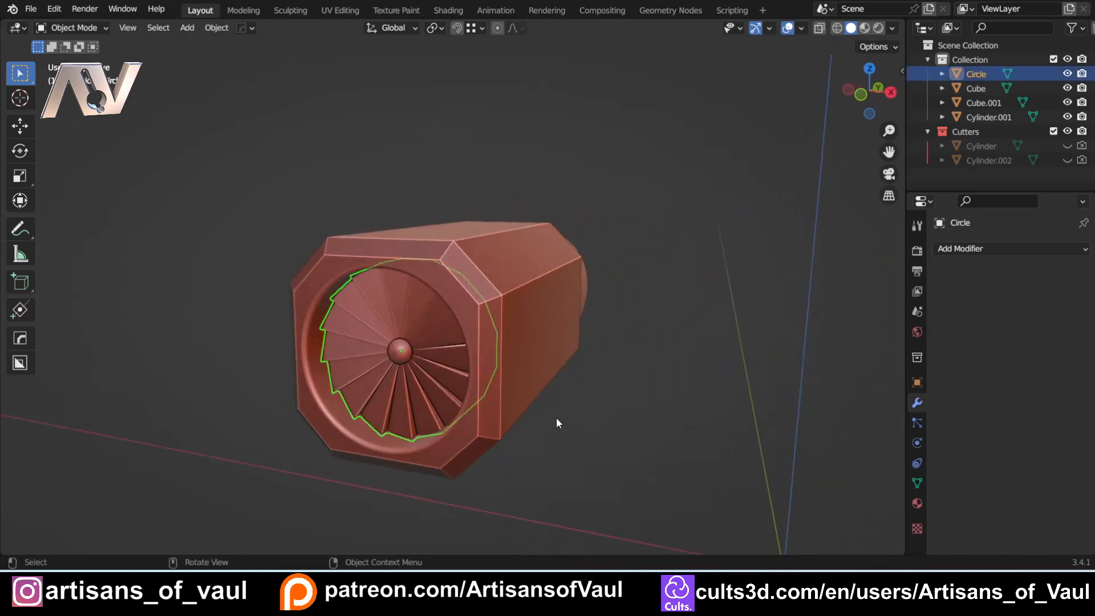
pyautogui.press('g')
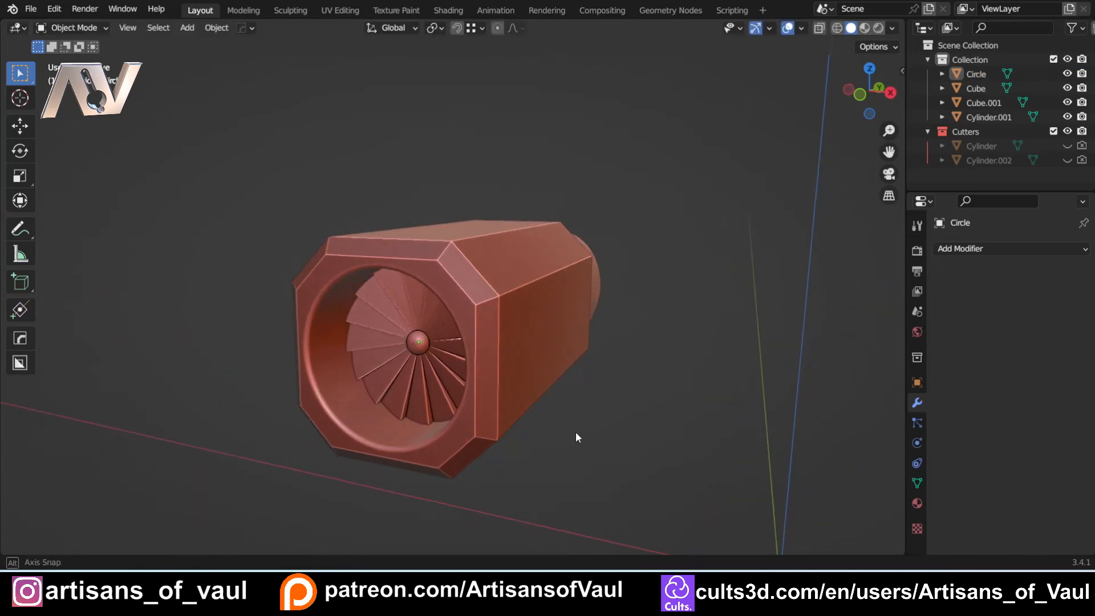
# Step: In wireframe, move the ring's back rim vertices further into the nacelle bore, then return to solid shading
pyautogui.press('shift+z')
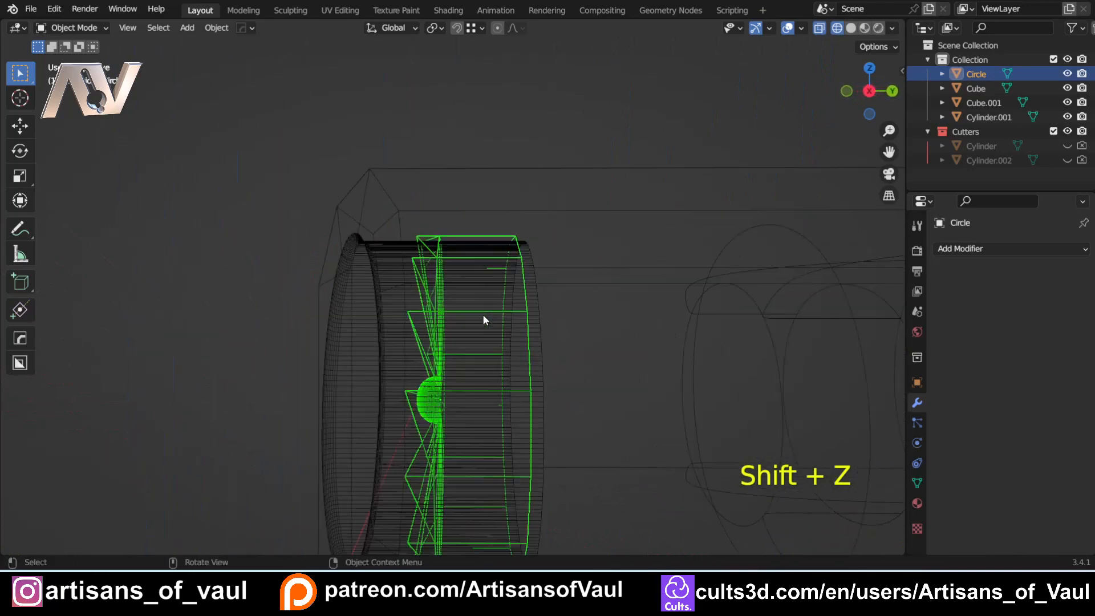
pyautogui.press('Tab')
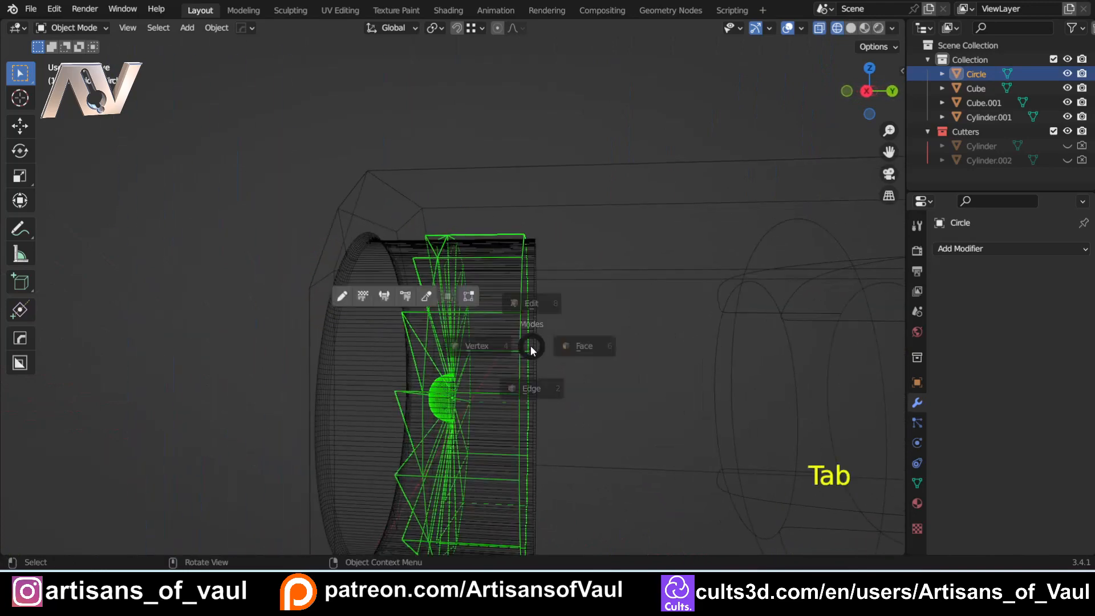
pyautogui.press('Tab')
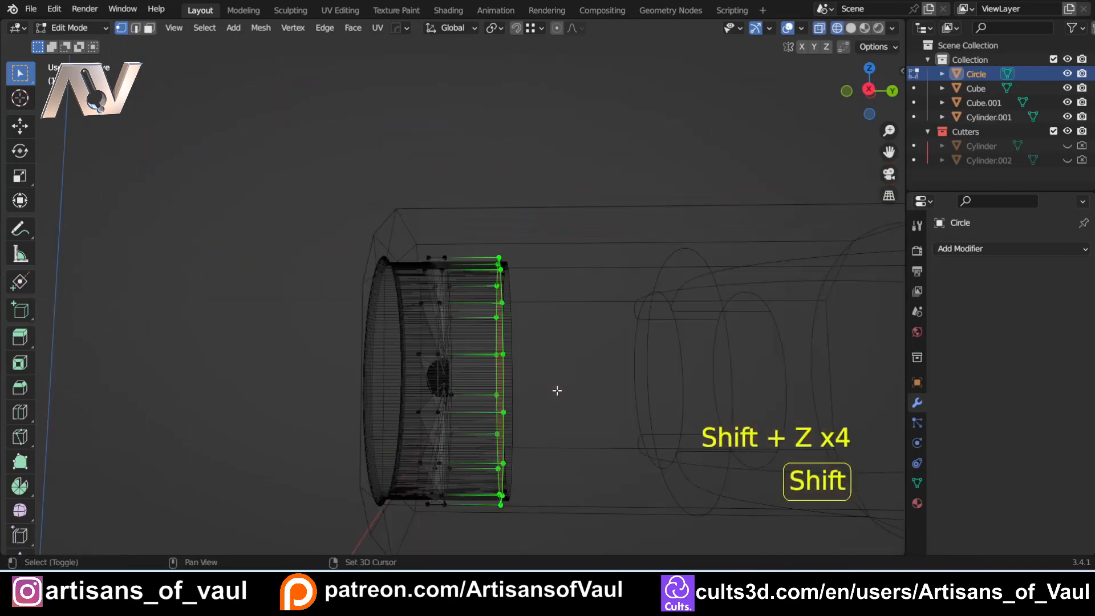
pyautogui.press('g')
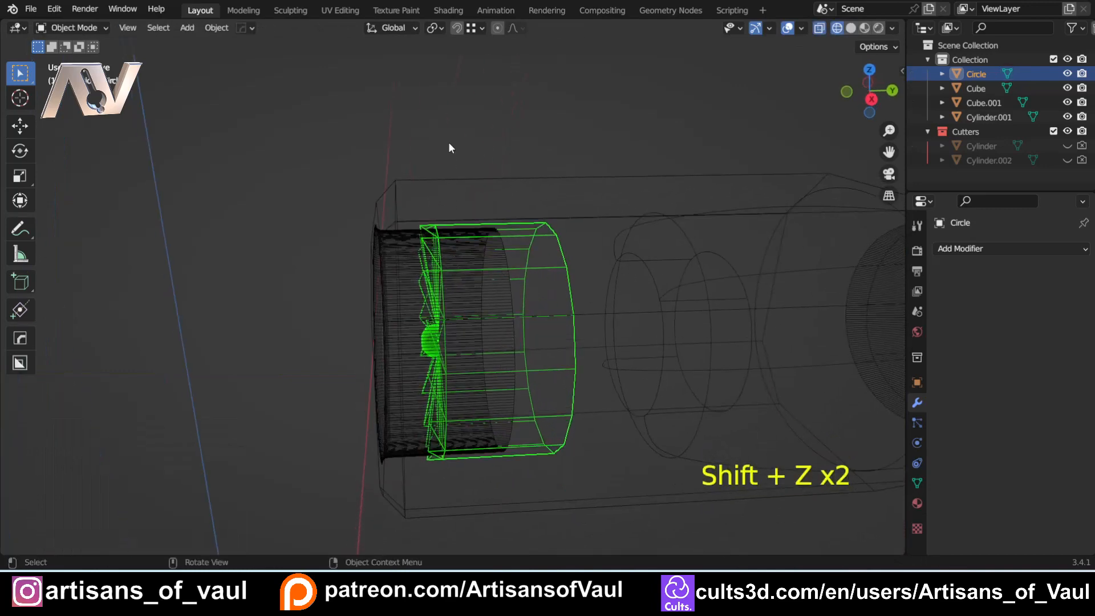
pyautogui.press('shift+z')
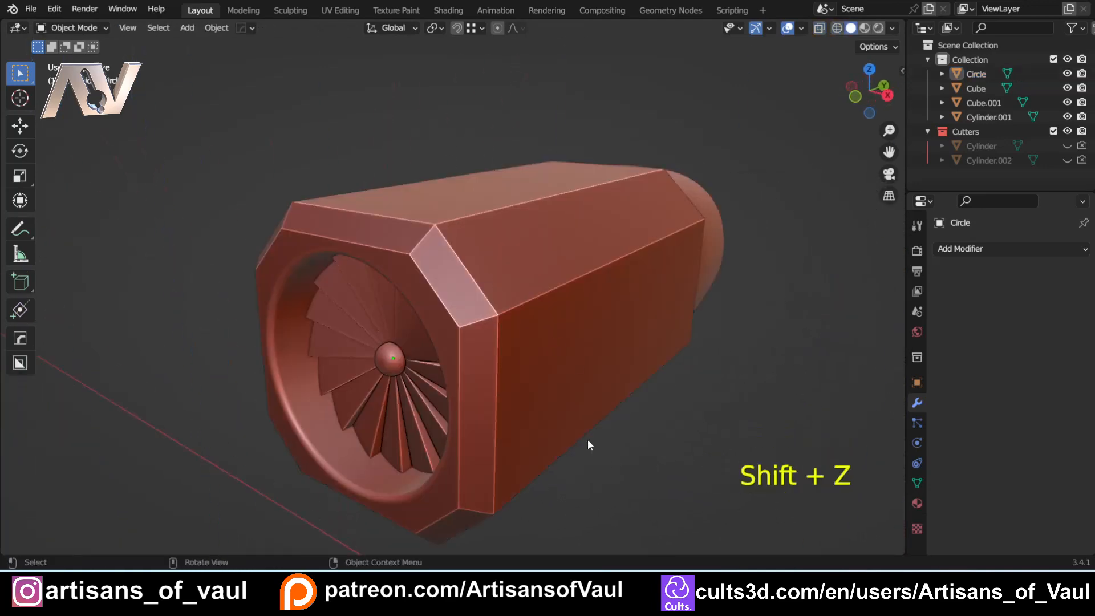